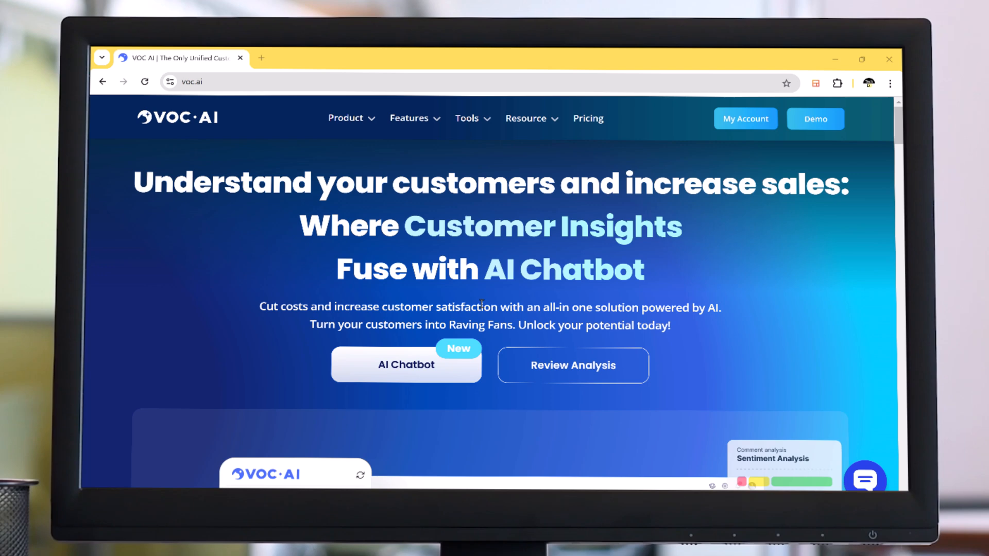
mouse_move(669, 314)
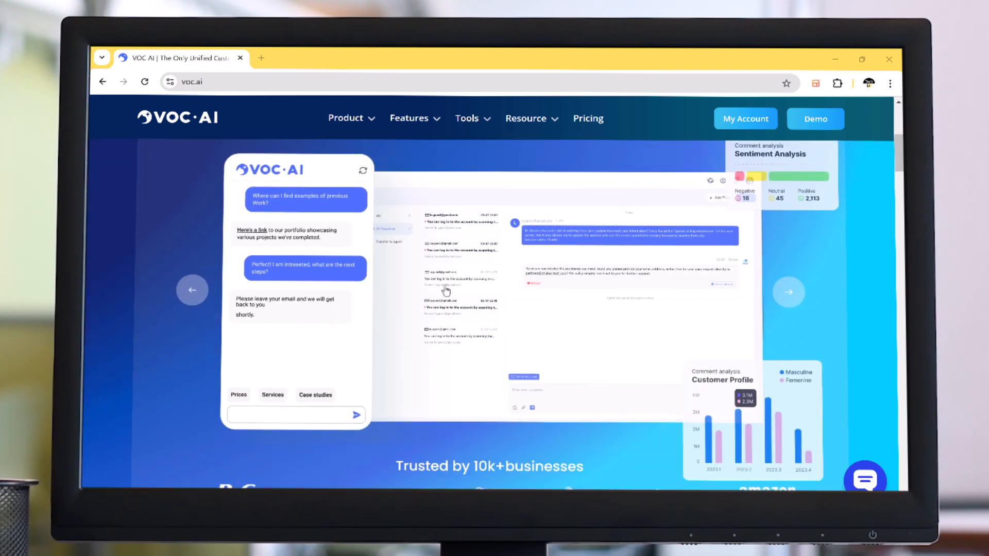
mouse_move(852, 380)
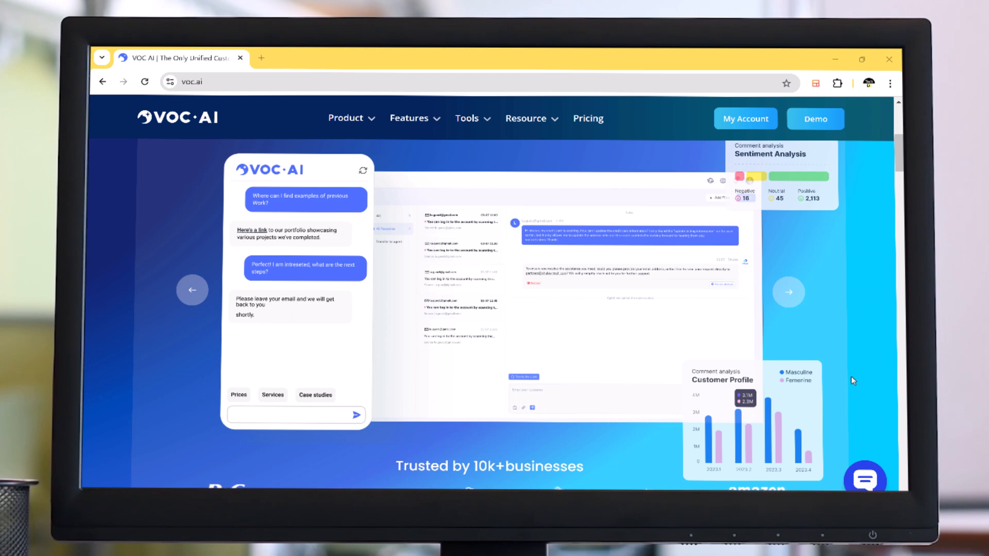
- Browse the VOC.AI home page's chatbot and review analysis feature sections
scroll(down, 3)
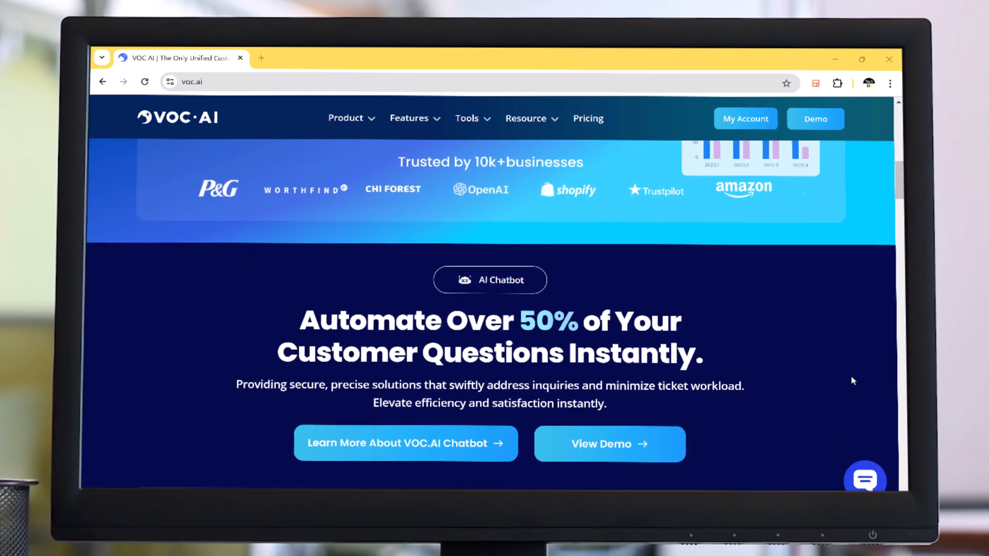
scroll(down, 3)
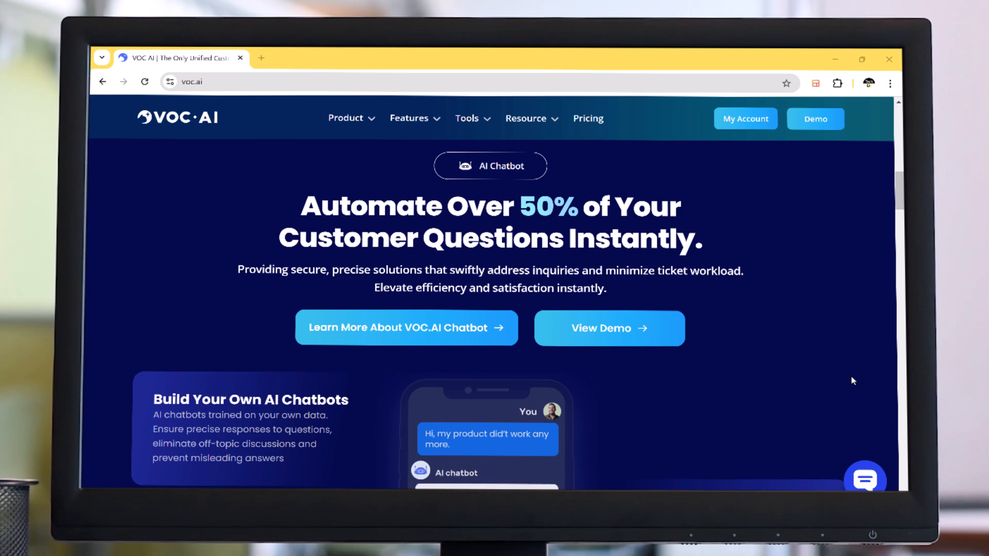
scroll(down, 3)
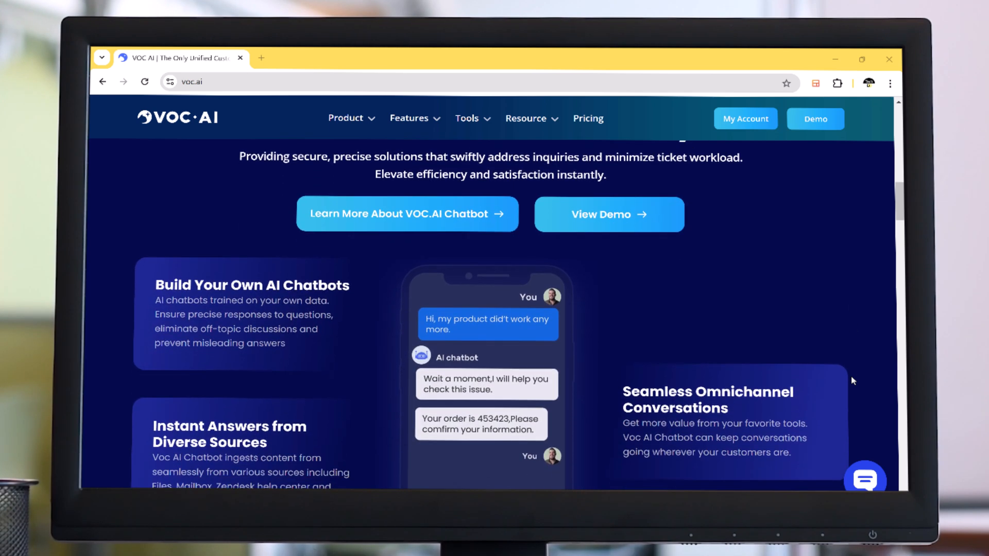
scroll(down, 3)
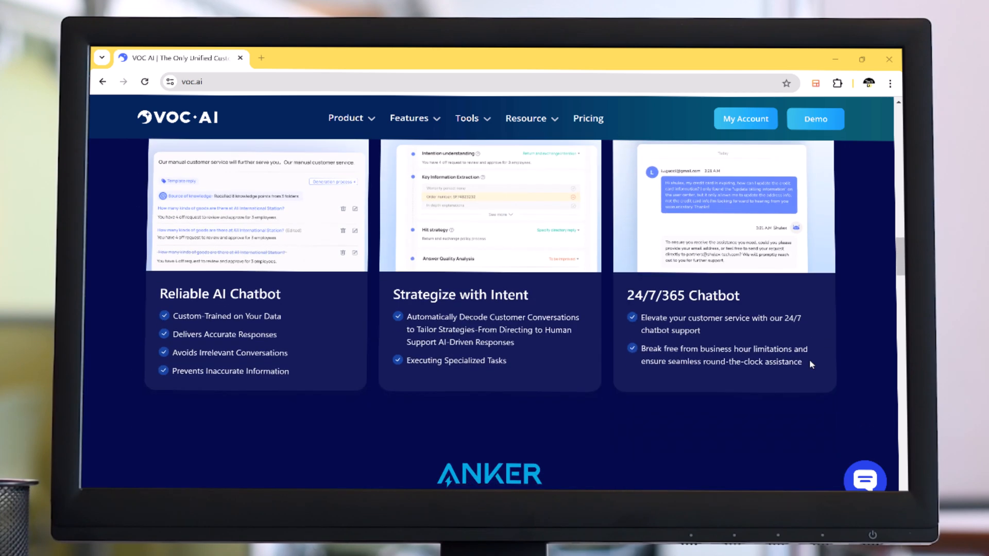
scroll(down, 3)
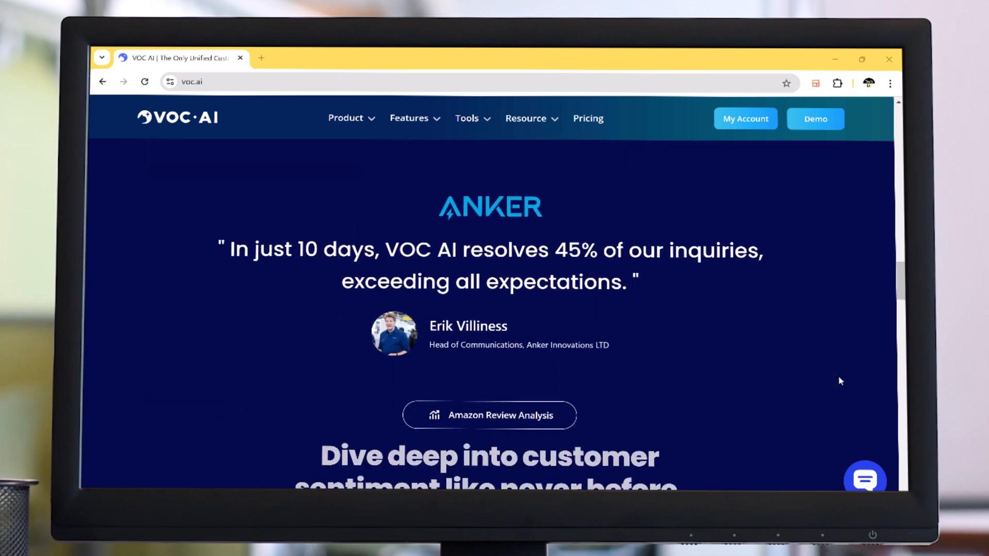
scroll(down, 3)
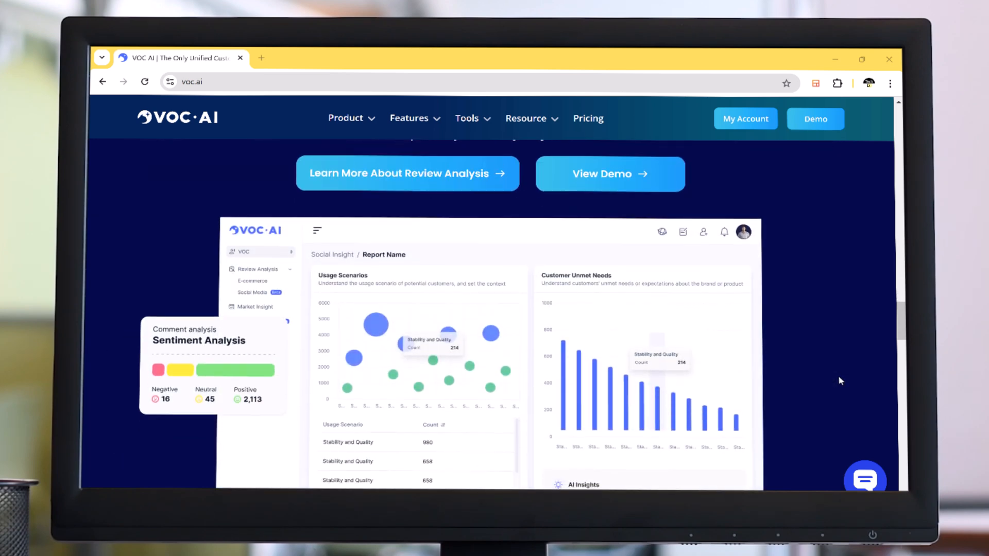
scroll(down, 3)
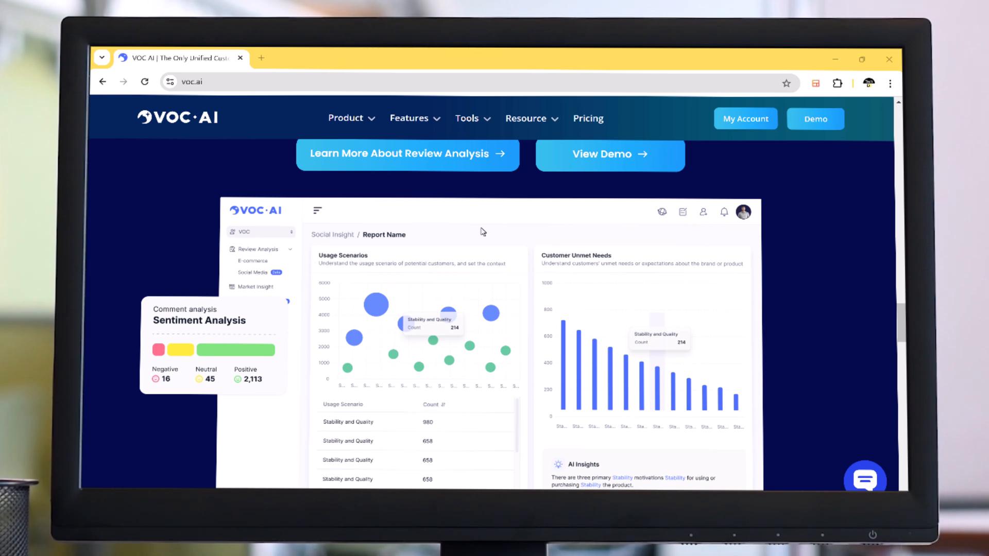
- Continue through the testimonial and pricing sections, then return toward the headline
scroll(down, 3)
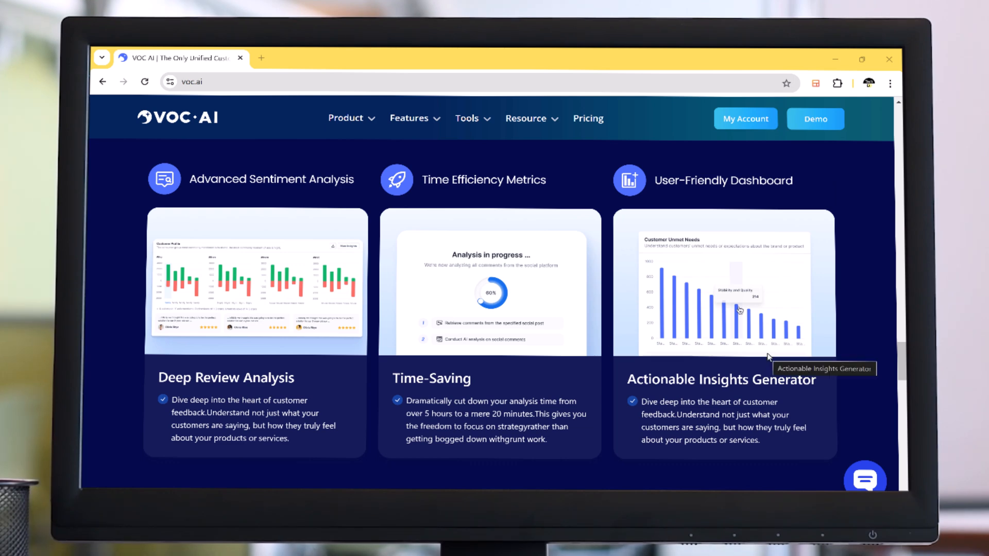
scroll(down, 3)
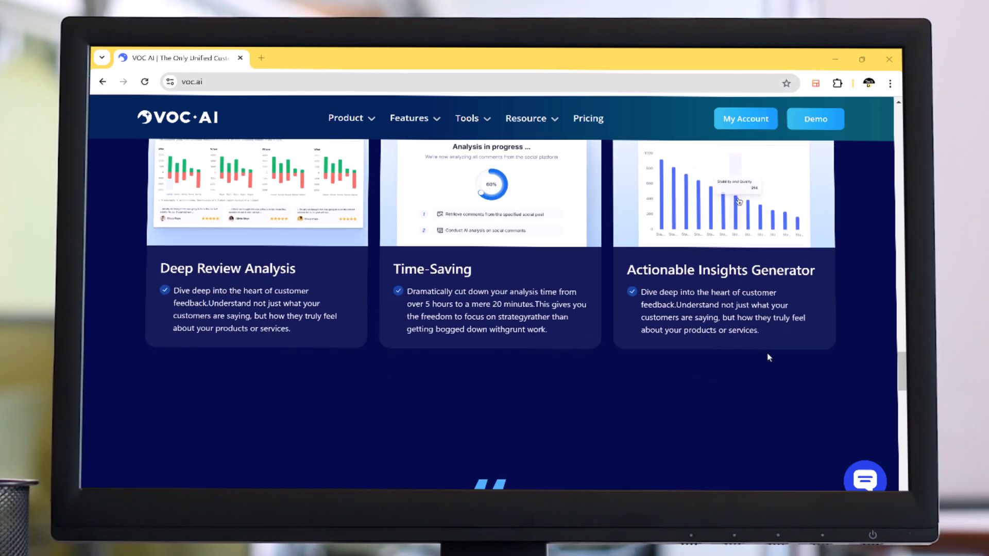
scroll(down, 3)
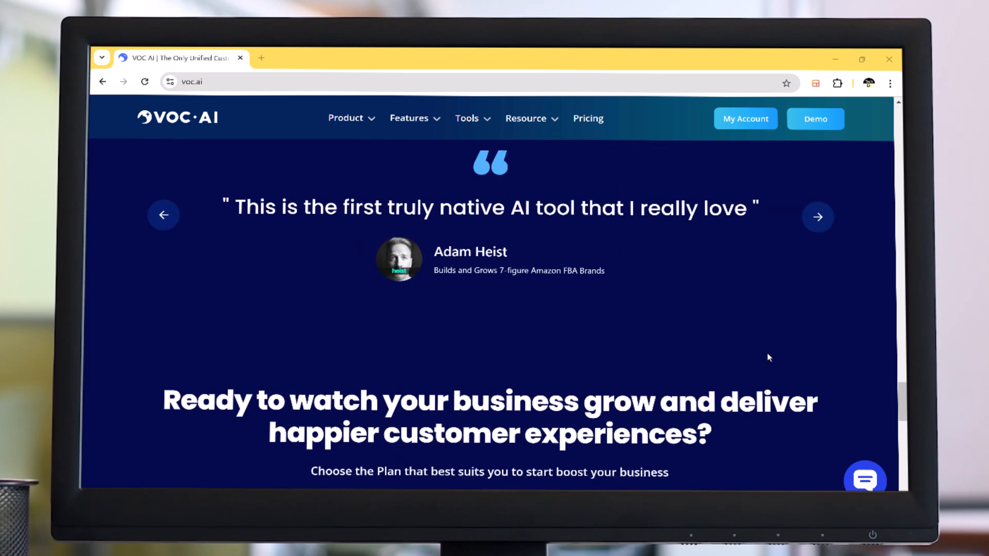
scroll(down, 3)
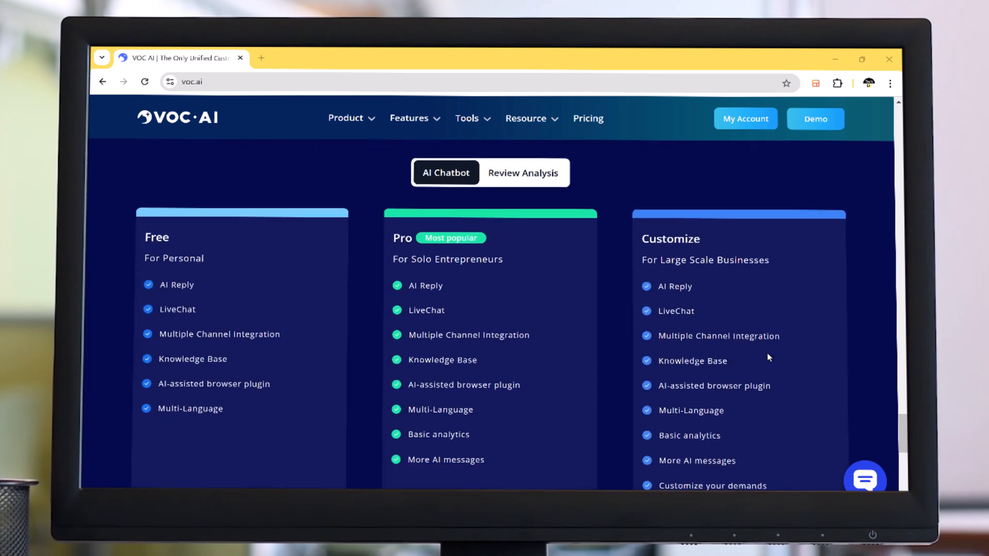
scroll(up, 3)
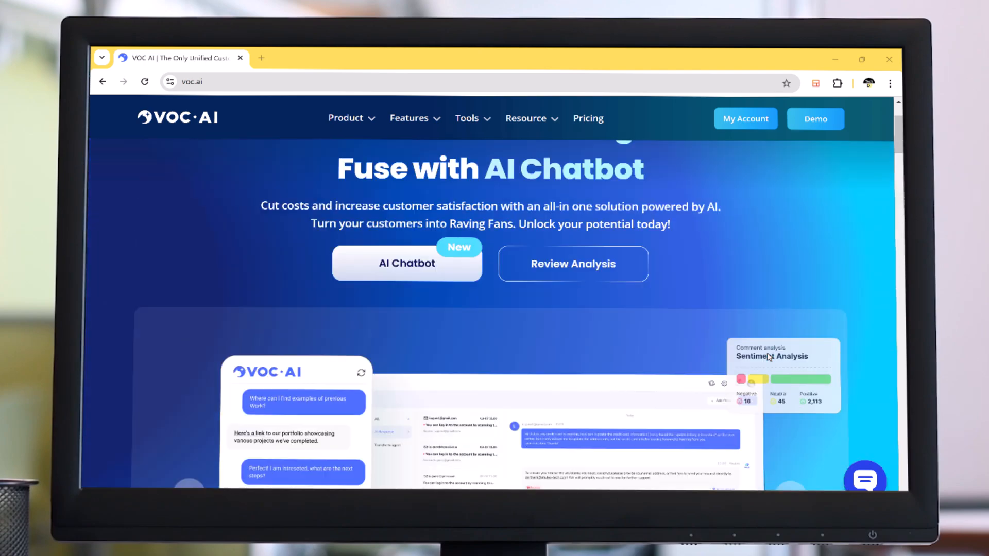
scroll(up, 3)
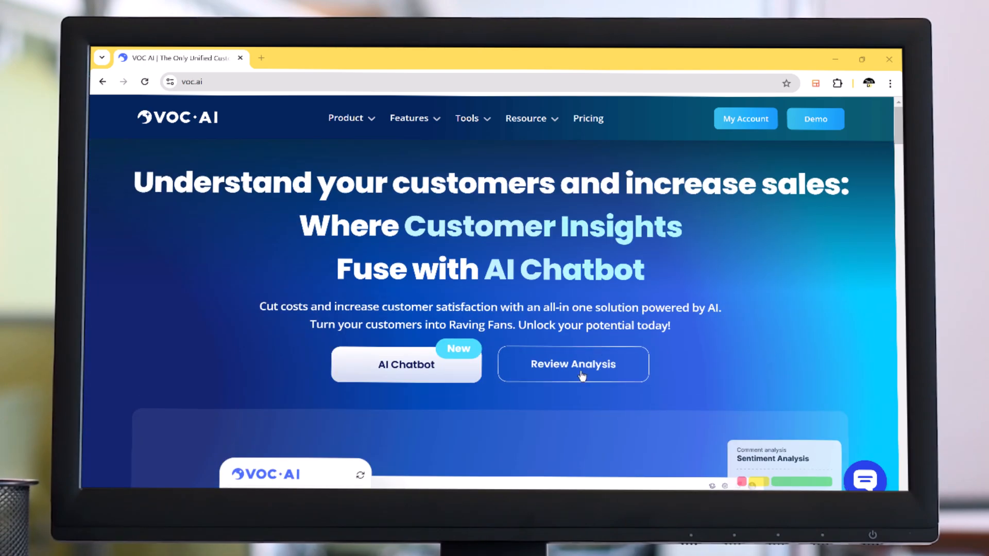
- Browse the Voice of Customer Analysis product page down to its Start Analyze for Free entry
click(571, 363)
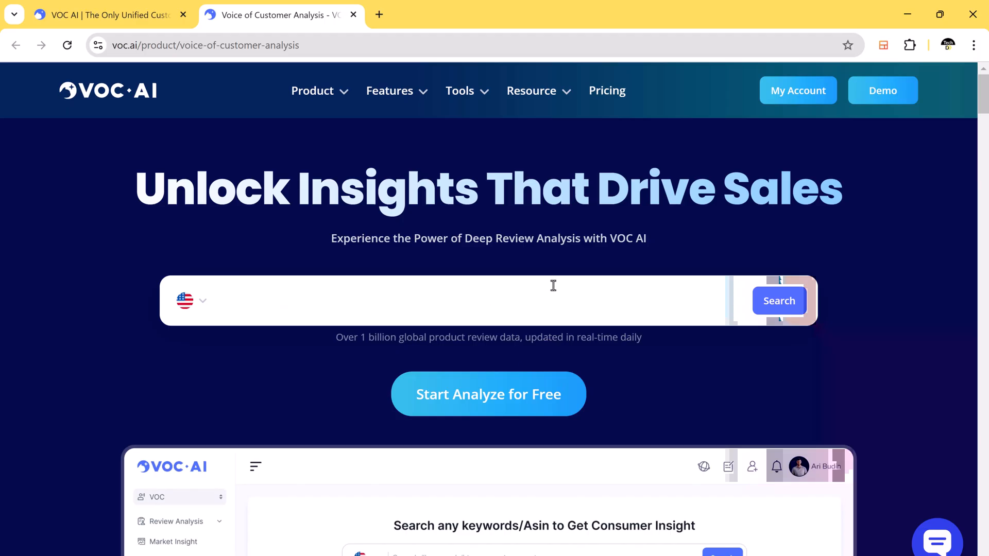
scroll(down, 3)
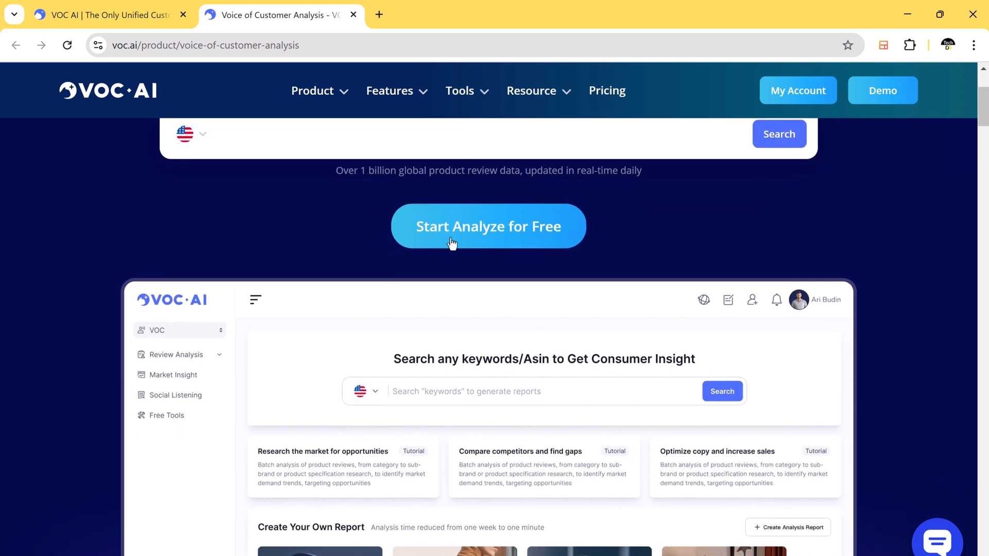
scroll(down, 3)
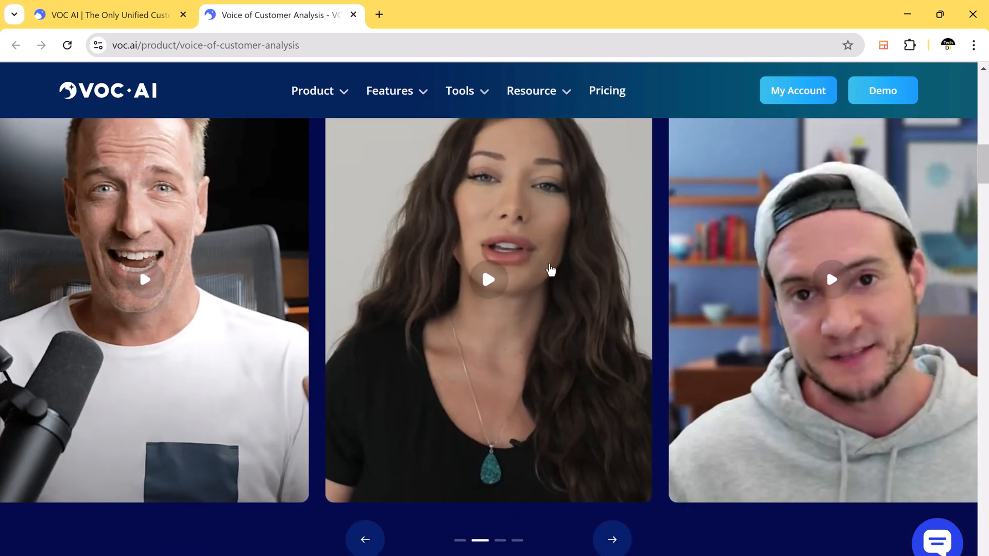
scroll(down, 3)
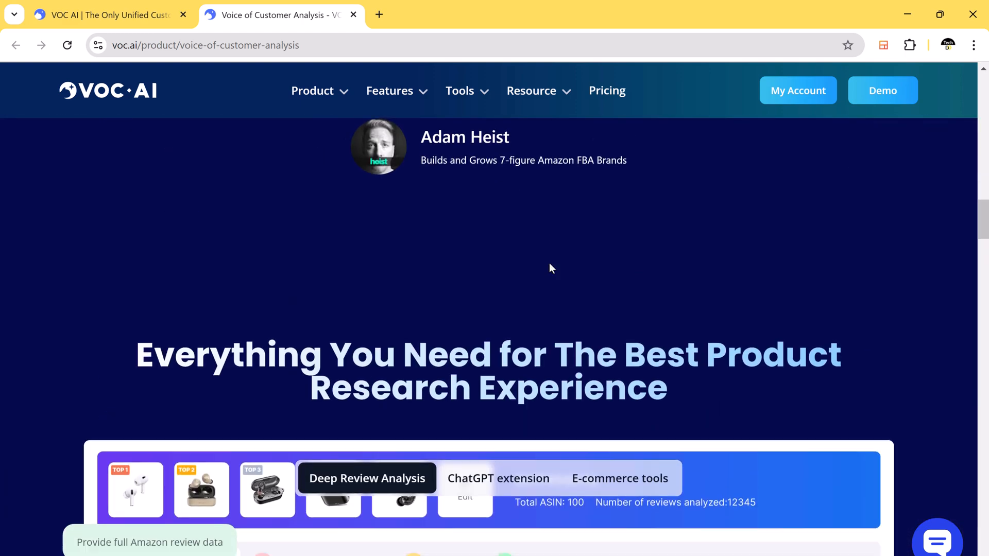
scroll(down, 3)
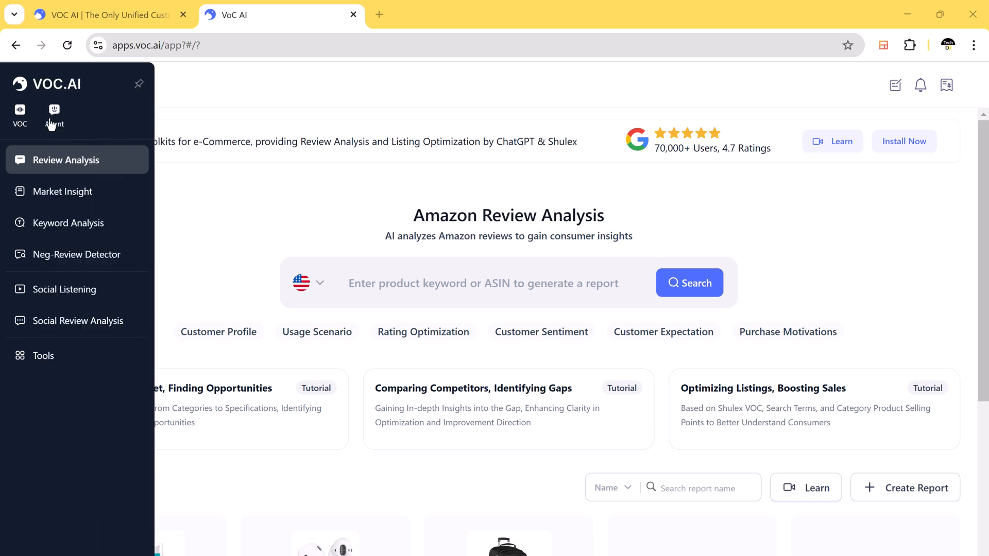
- Browse the Headphones BSR demo report's customer profile charts, sample reviews and usage scenarios over 55,536 reviews
click(55, 114)
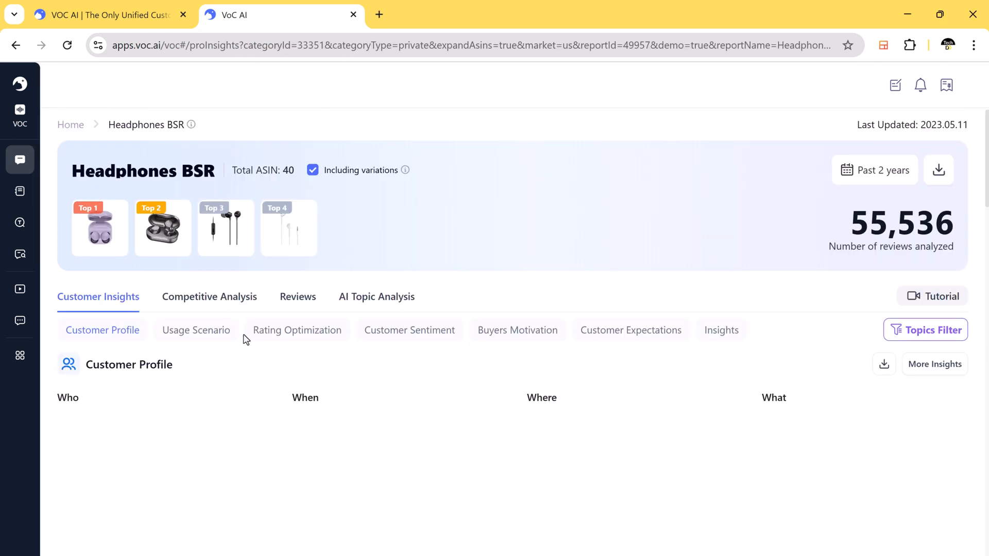
scroll(down, 3)
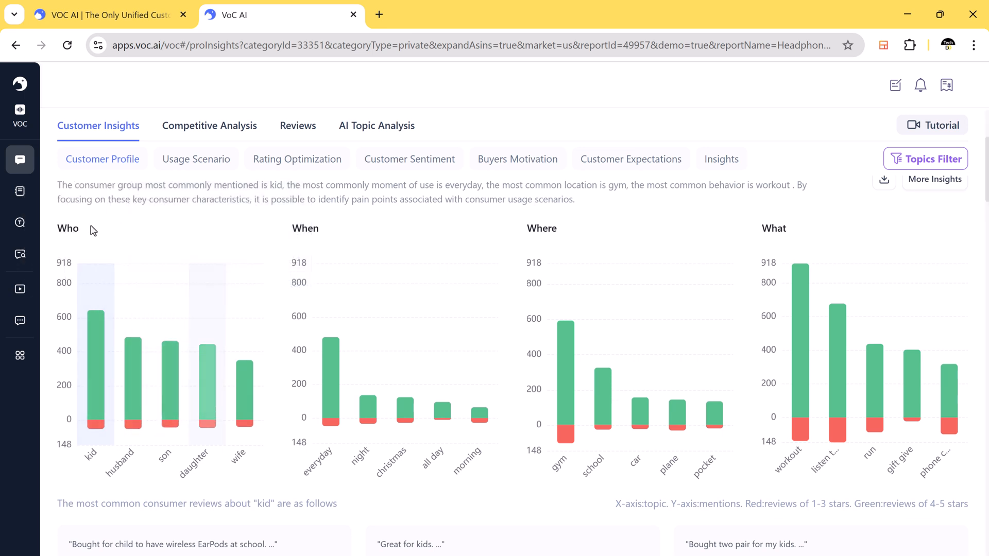
mouse_move(122, 218)
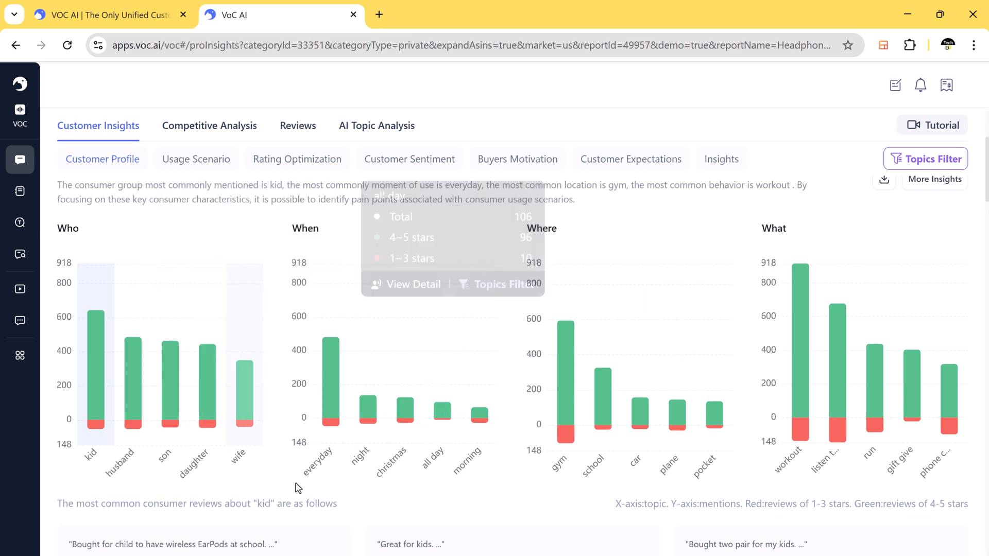
mouse_move(321, 485)
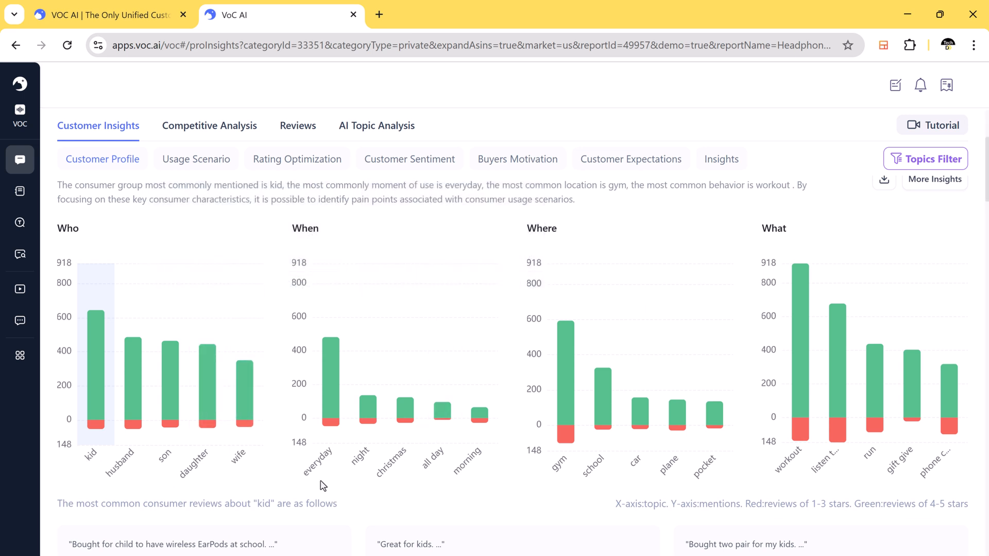
mouse_move(440, 476)
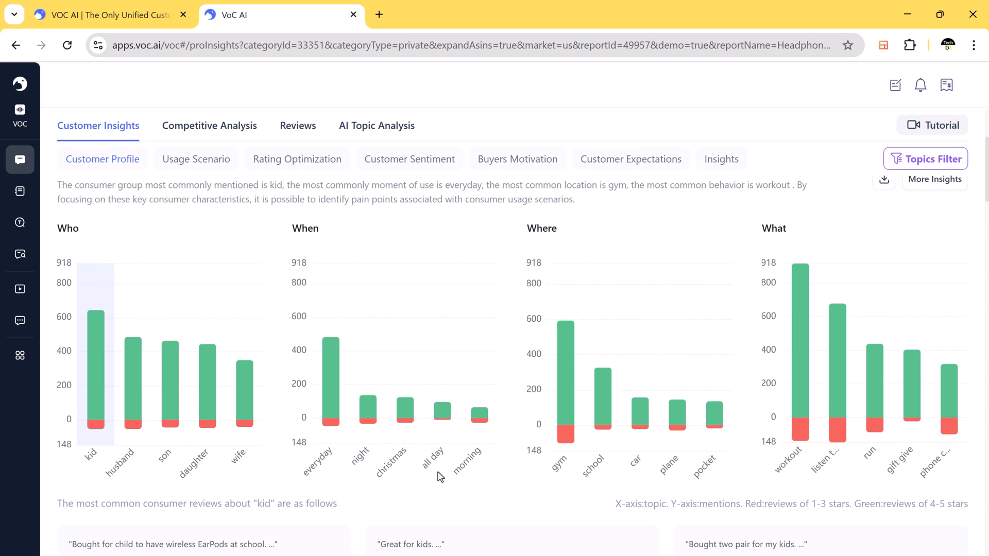
mouse_move(472, 479)
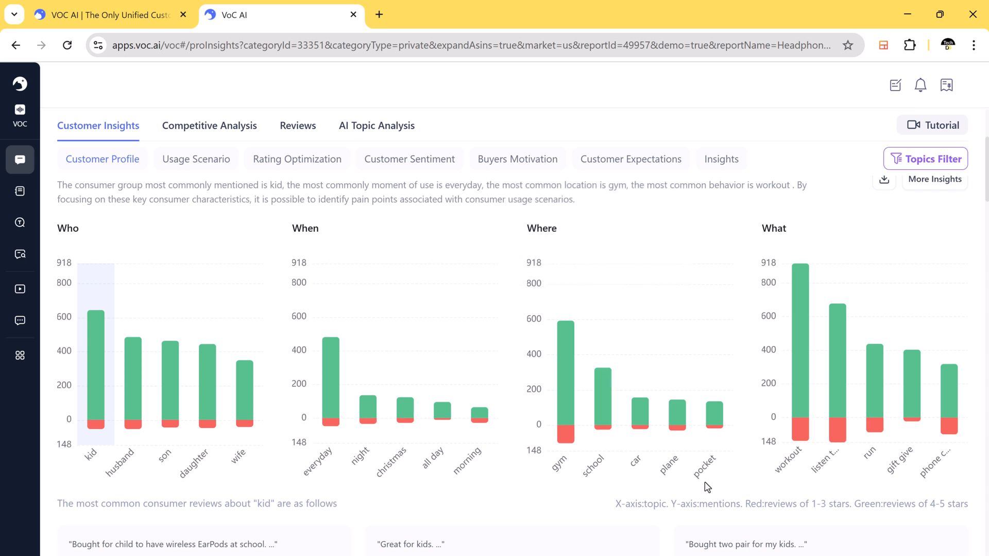
mouse_move(926, 476)
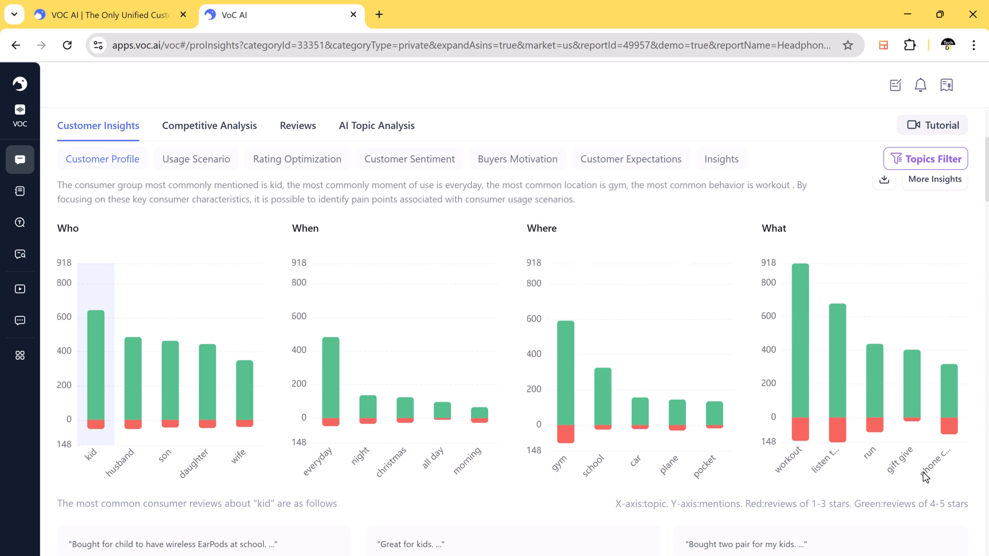
scroll(down, 3)
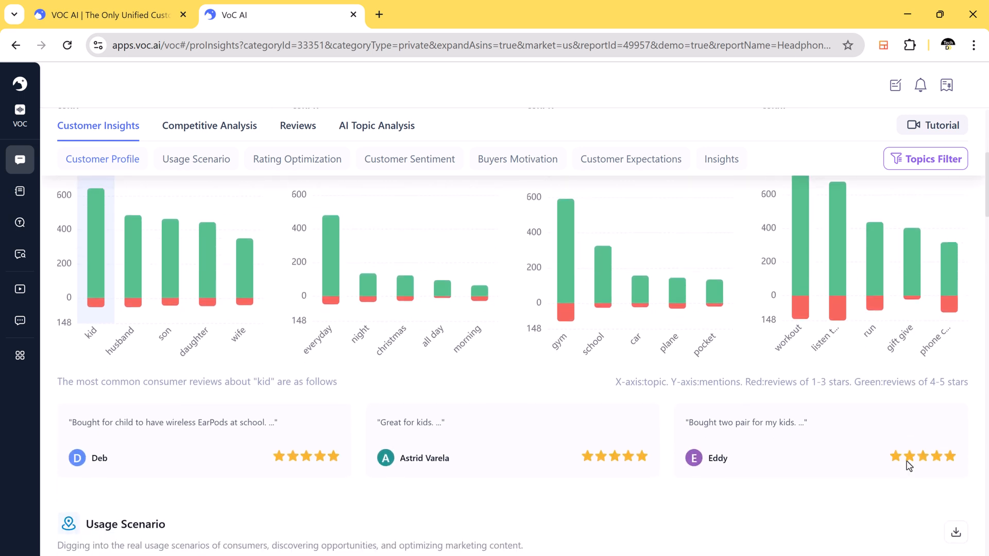
scroll(down, 3)
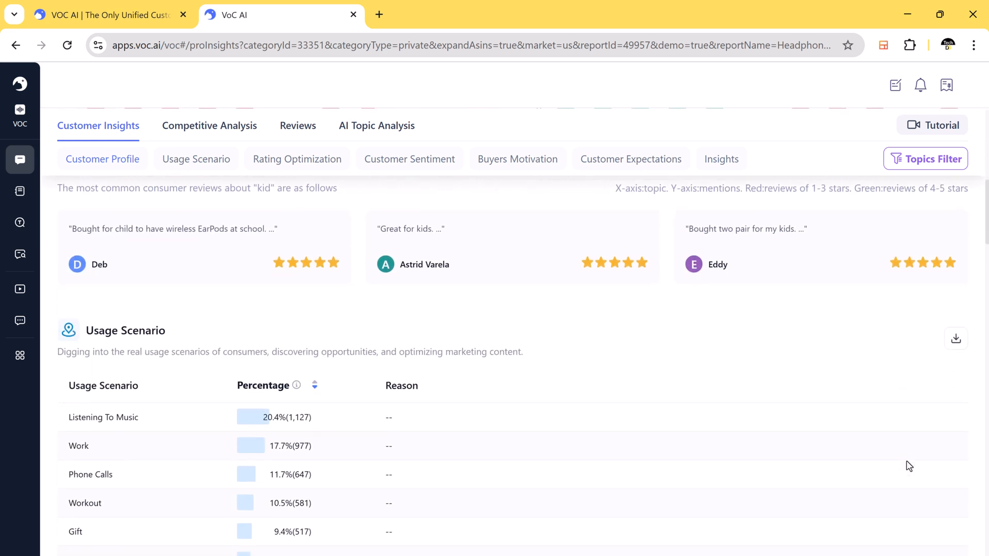
scroll(down, 3)
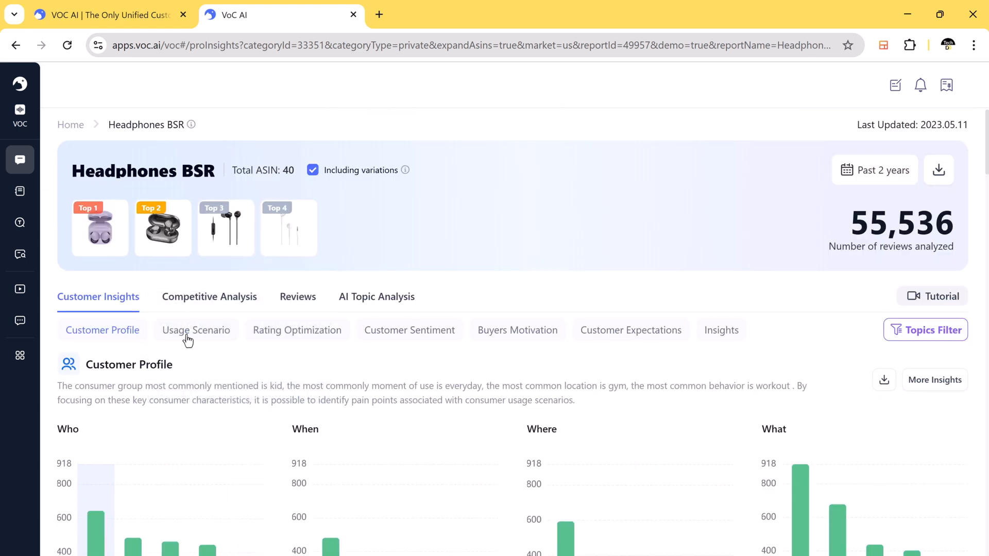
- View the report's usage scenario, rating optimization and customer sentiment sections in turn
click(196, 329)
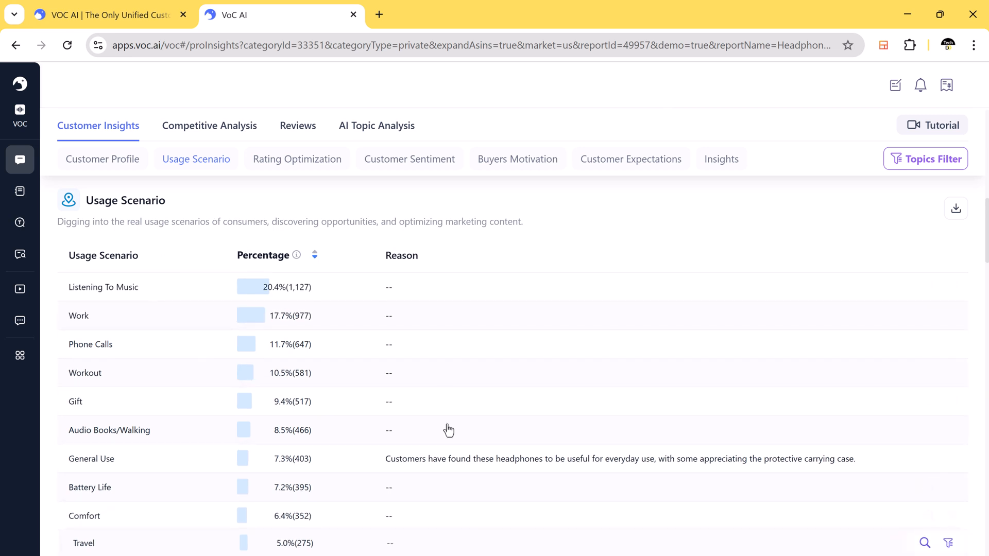
click(297, 159)
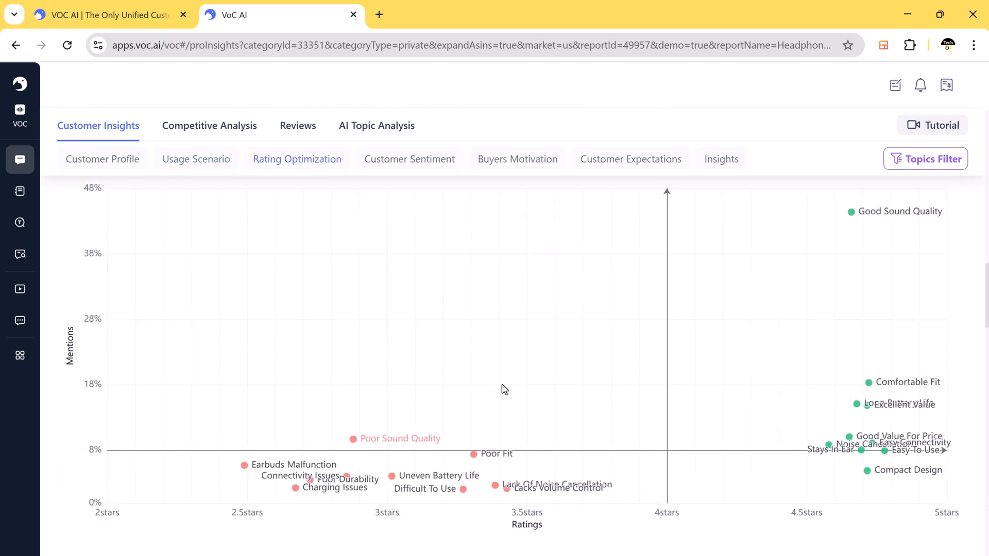
click(409, 159)
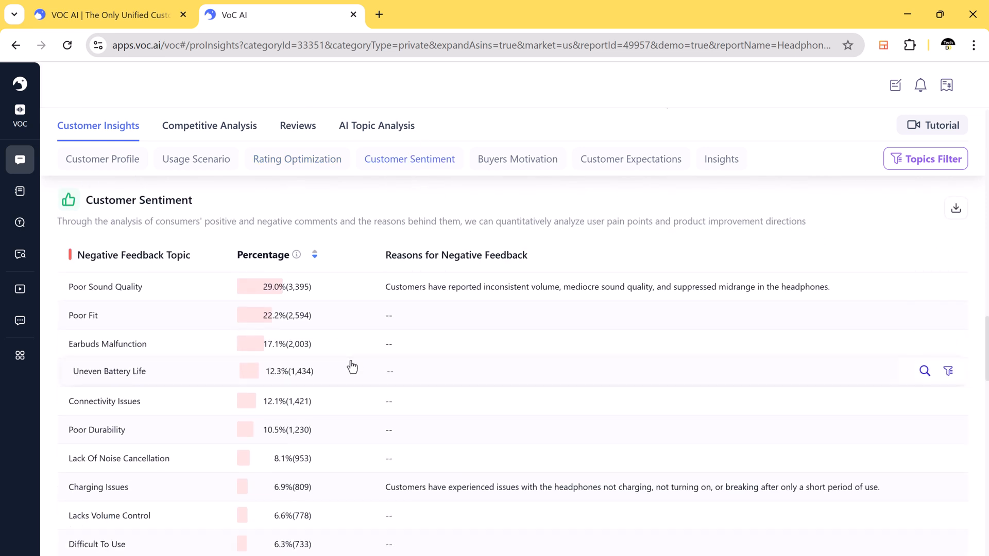
- View the buyers motivation section and then the customer expectations section
click(517, 159)
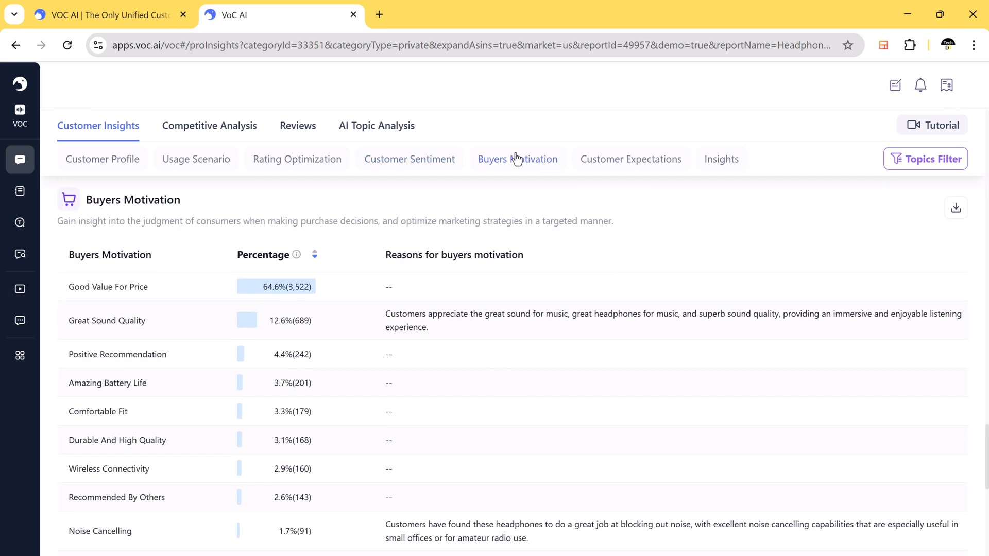
mouse_move(190, 297)
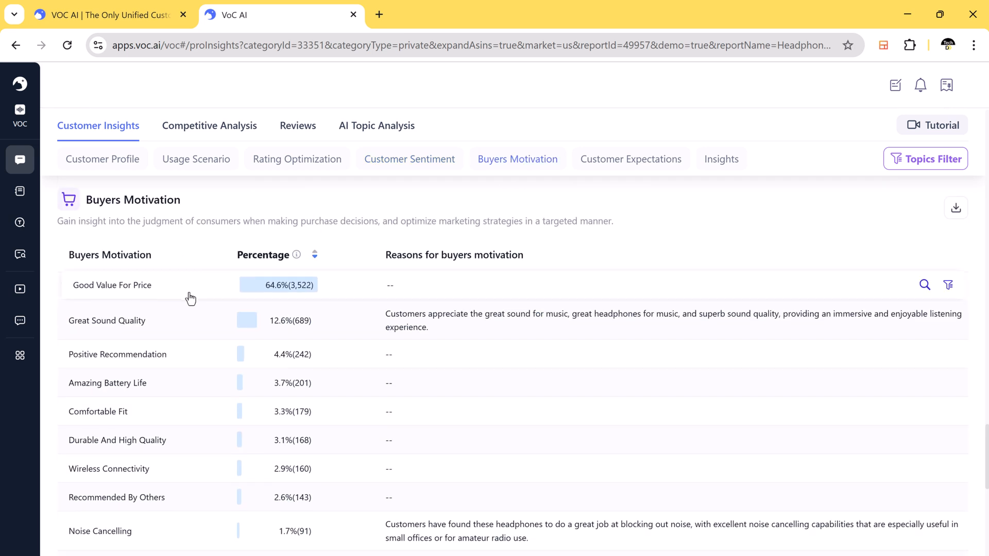
mouse_move(616, 225)
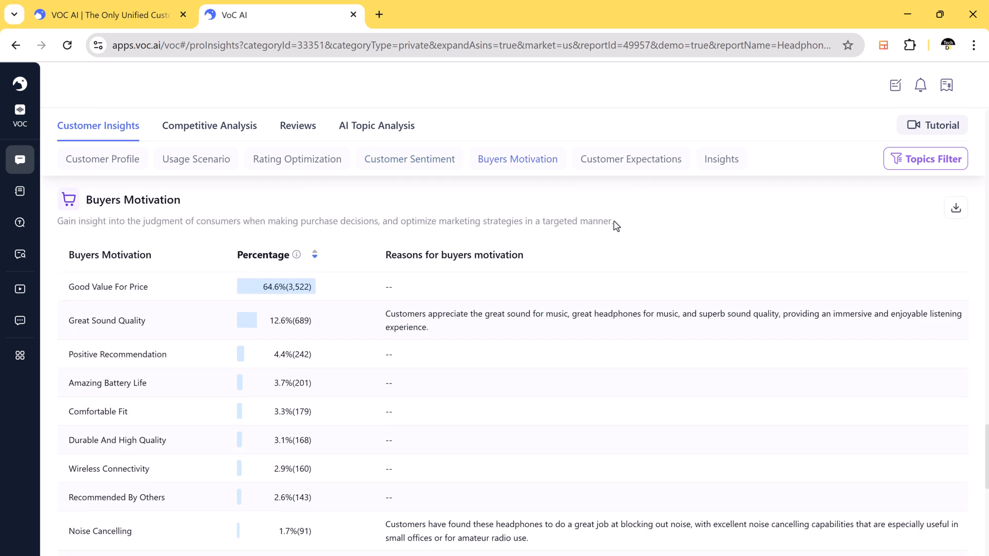
scroll(down, 3)
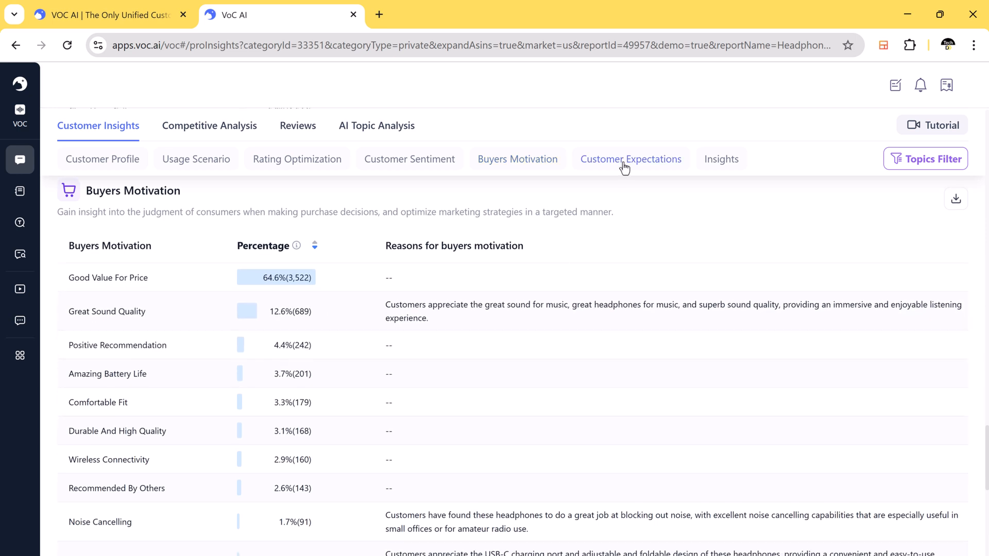
click(630, 159)
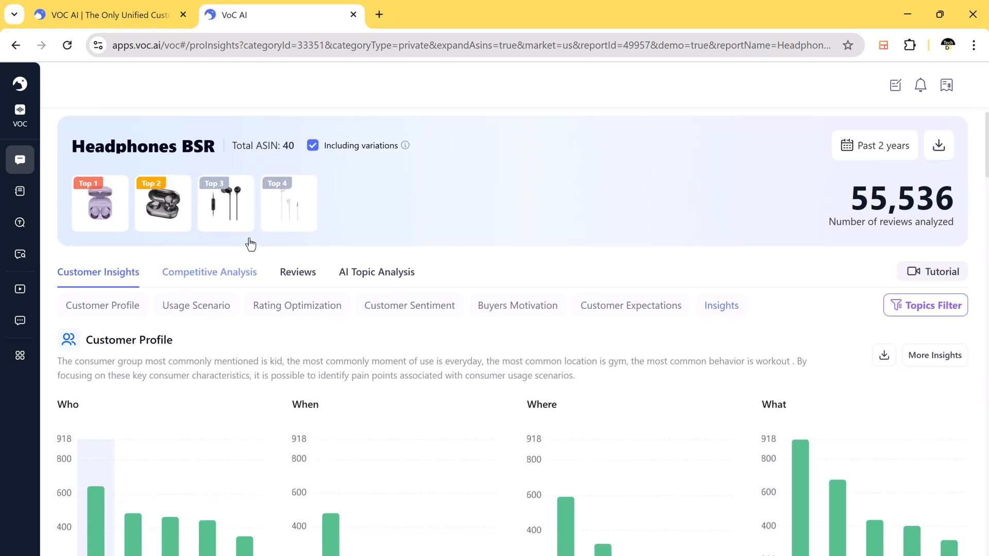
- Review the competitive analysis table comparing the four earbuds and their customer profiles
click(209, 272)
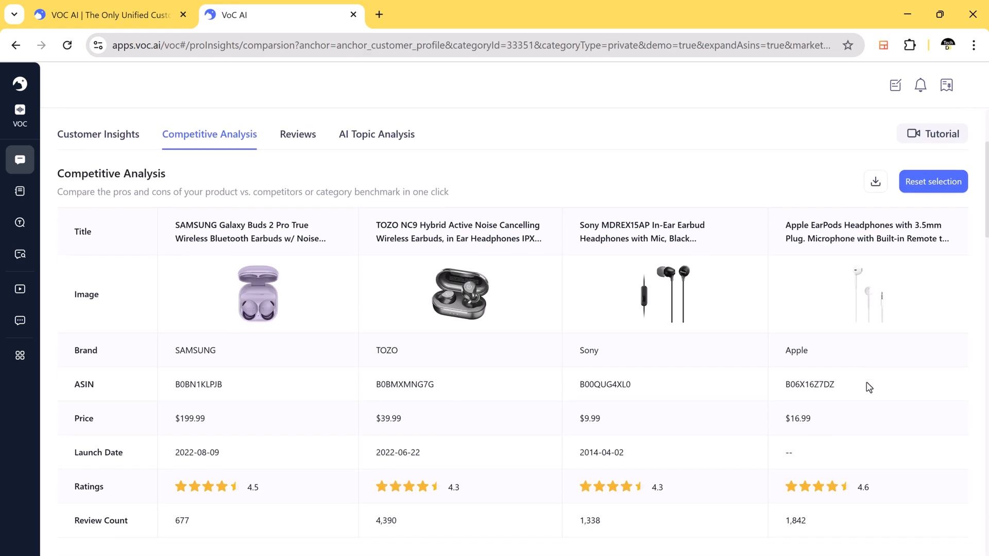
scroll(down, 3)
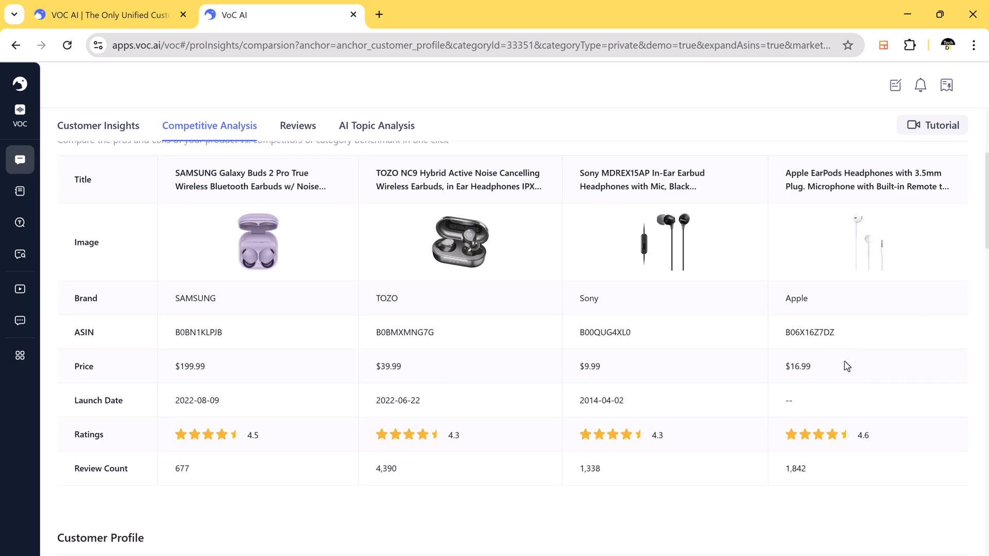
scroll(down, 3)
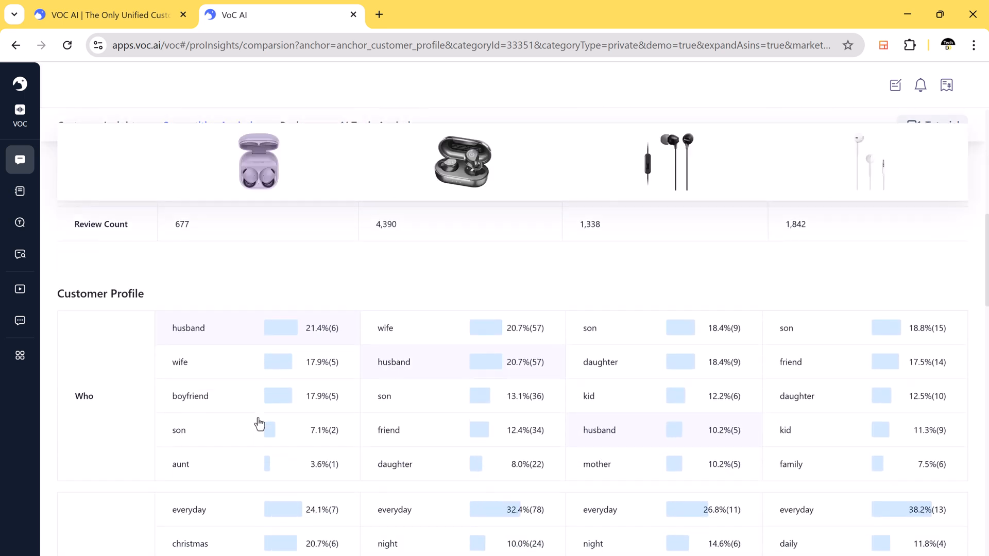
scroll(down, 3)
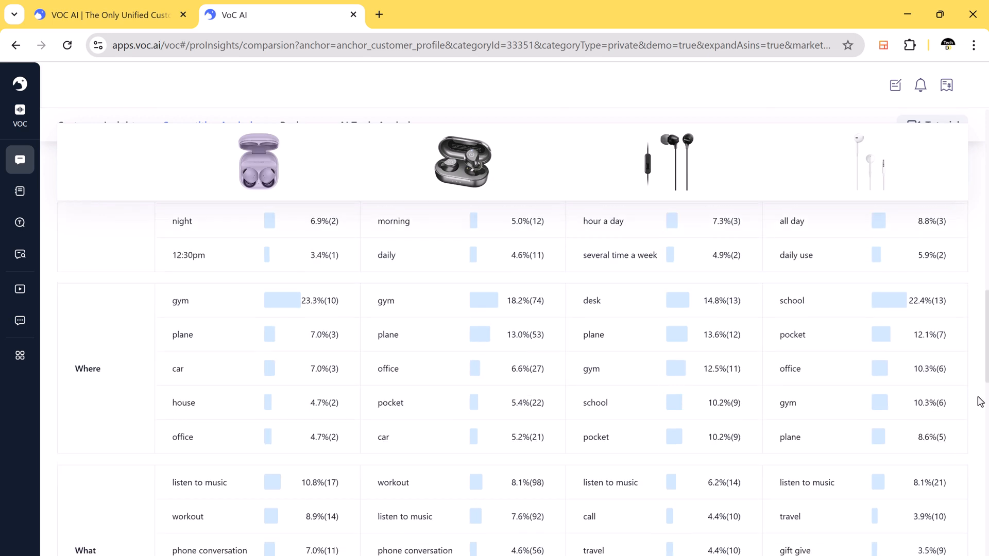
scroll(down, 3)
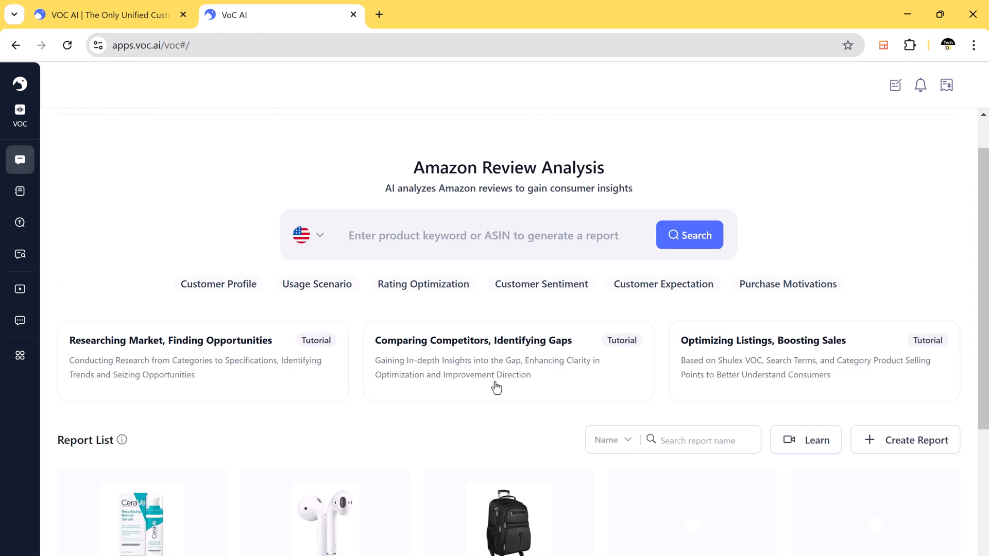
- Keep the US marketplace and search 'face serum' to generate a new review analysis report
click(308, 235)
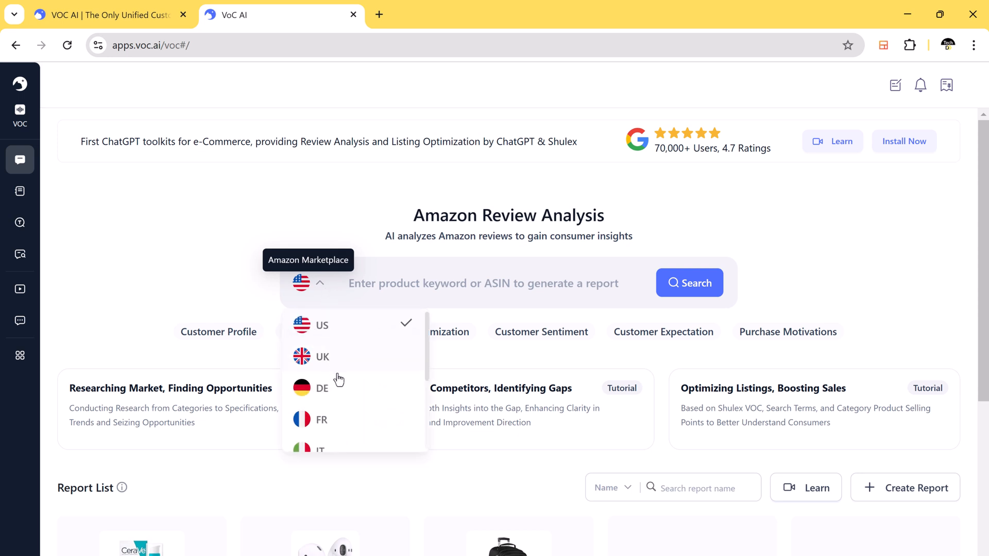
scroll(down, 3)
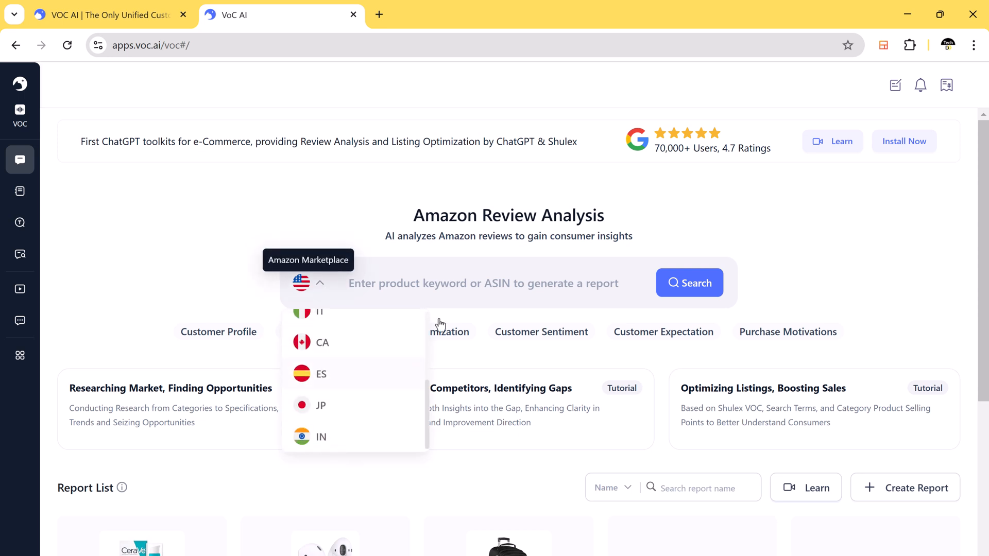
text(face serum)
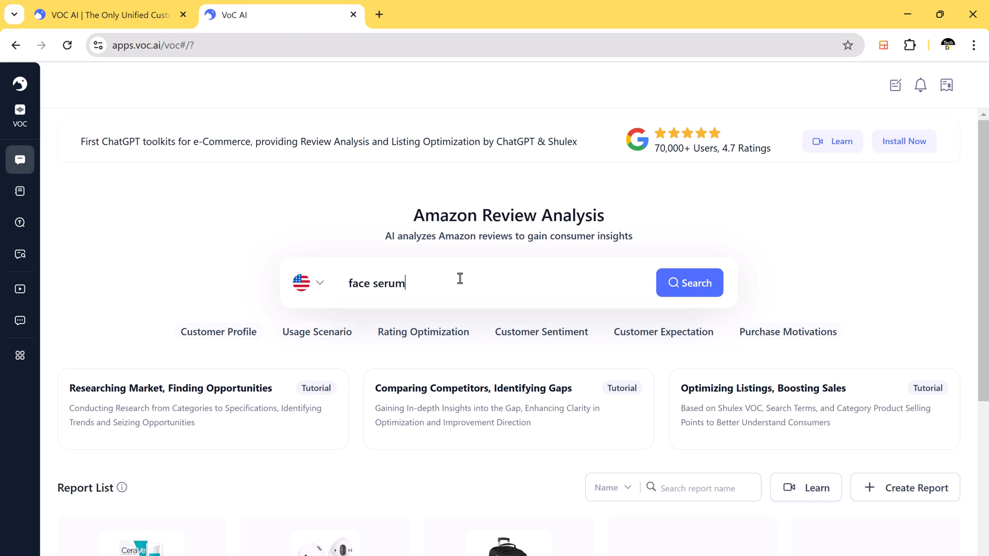
click(377, 282)
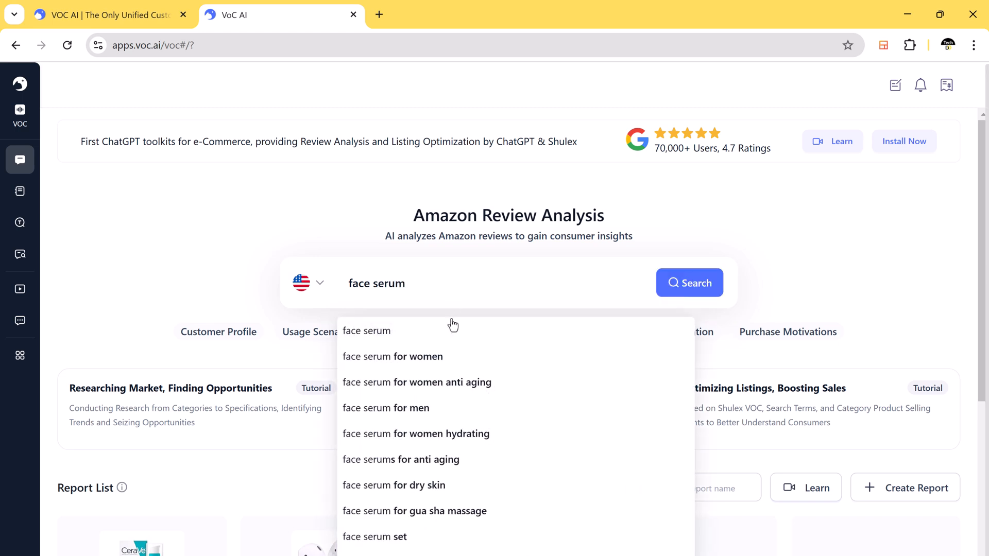
click(689, 282)
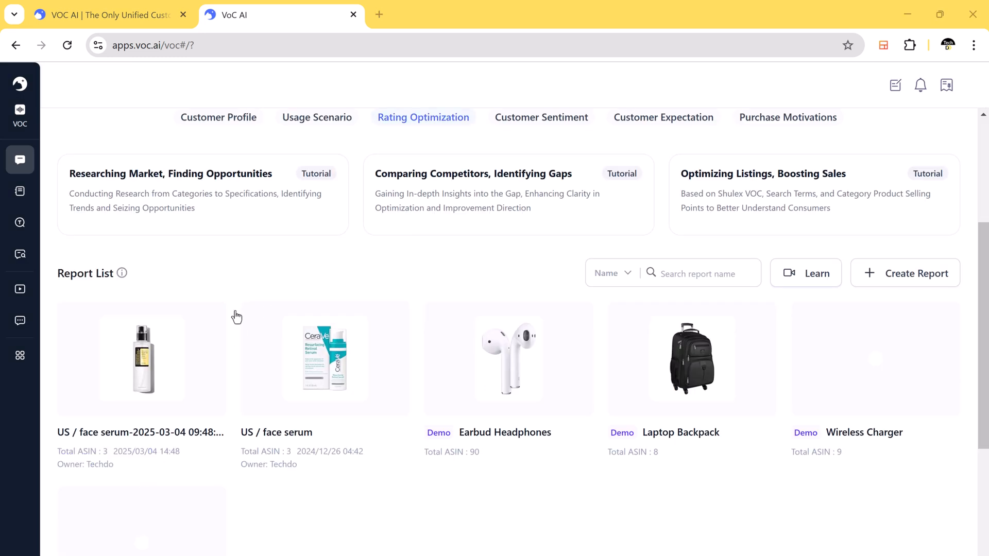
- Browse the face serum report's AI summary, usage scenarios and positive/negative sentiment tables, ending at Customer Profile
click(141, 358)
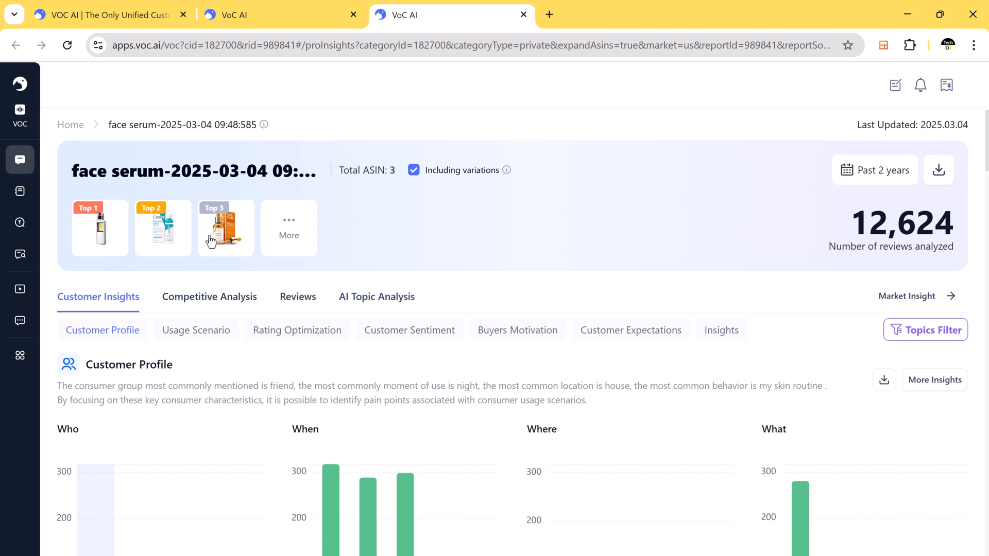
mouse_move(217, 274)
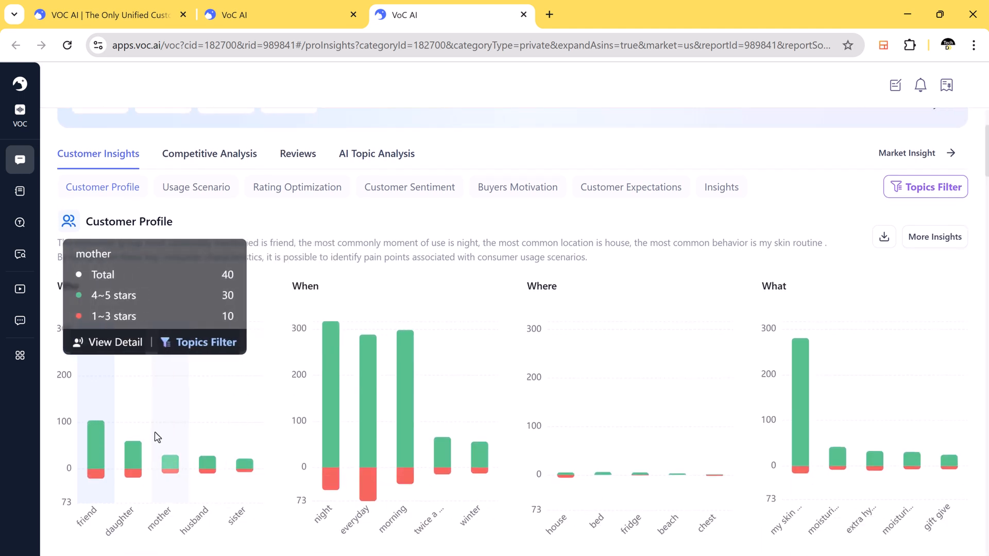
mouse_move(369, 423)
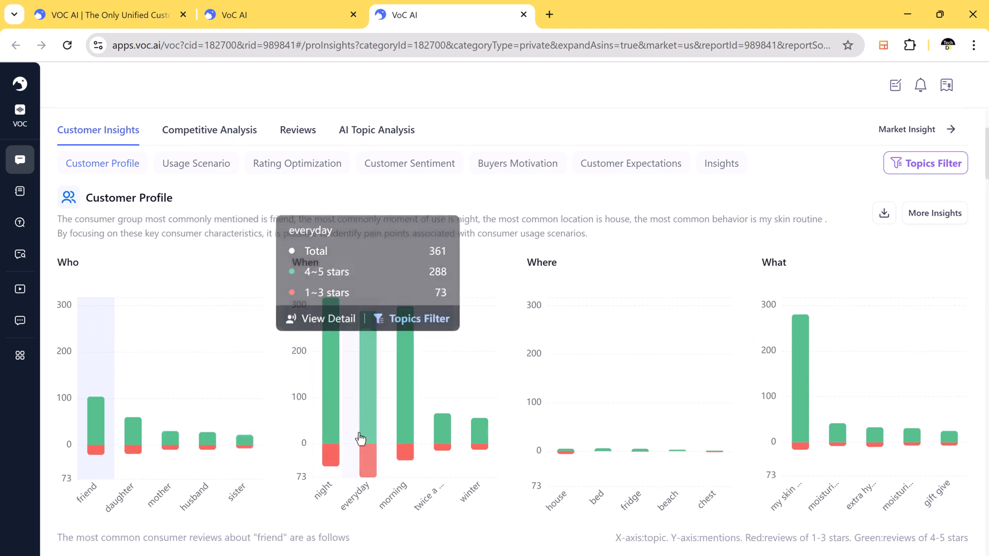
mouse_move(882, 496)
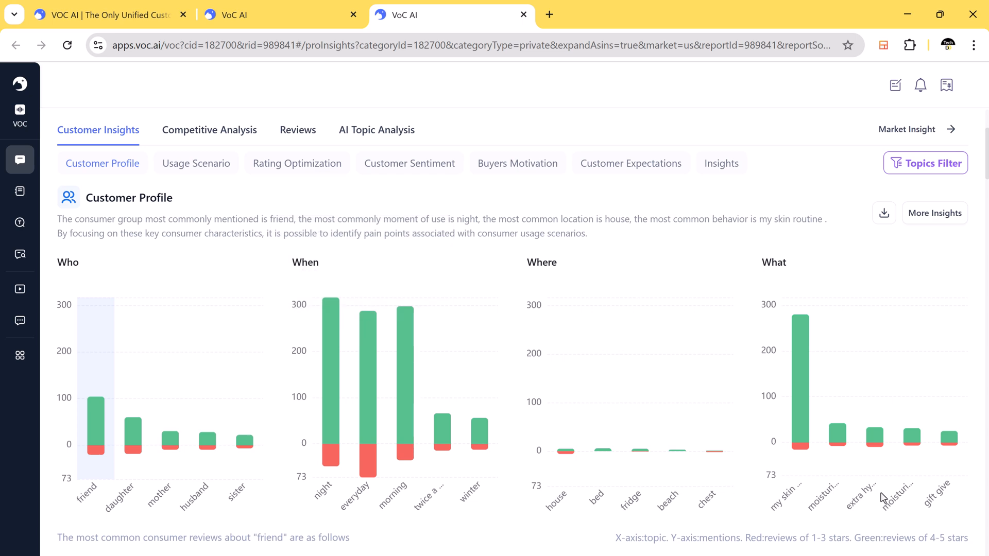
scroll(down, 3)
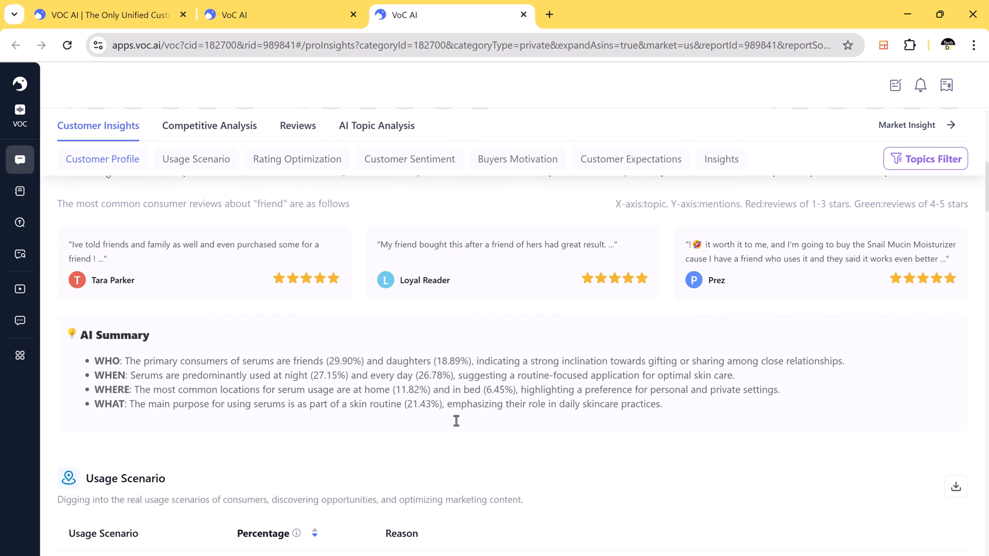
scroll(down, 3)
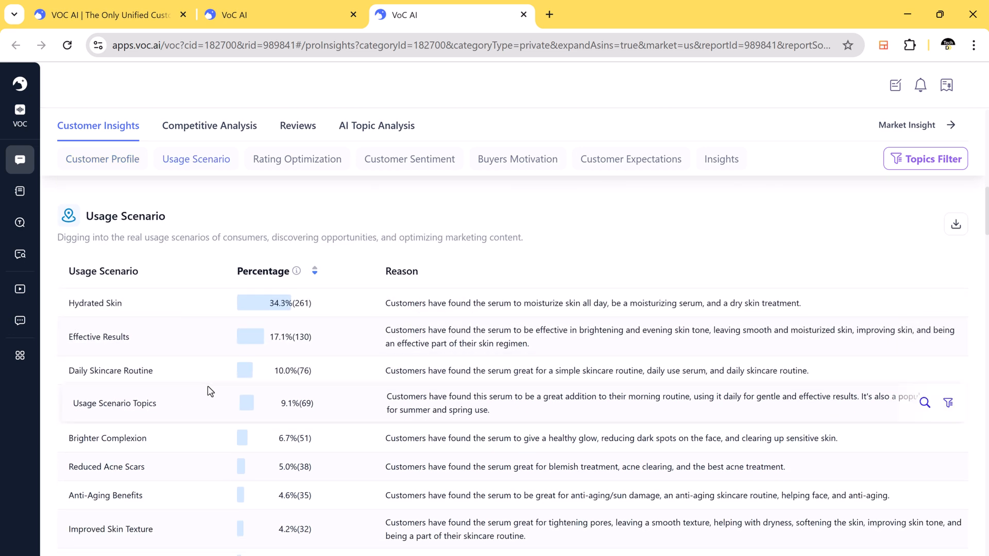
scroll(down, 3)
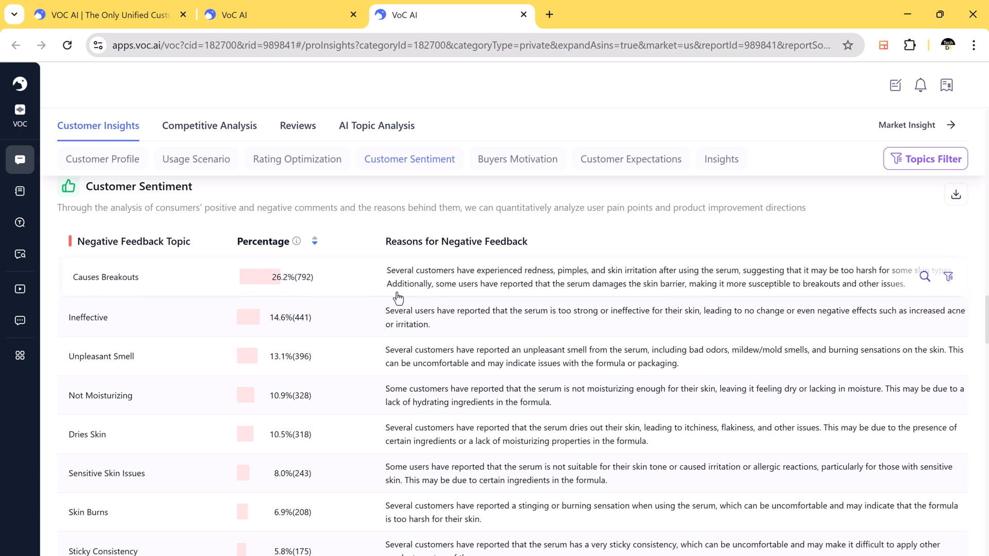
scroll(down, 3)
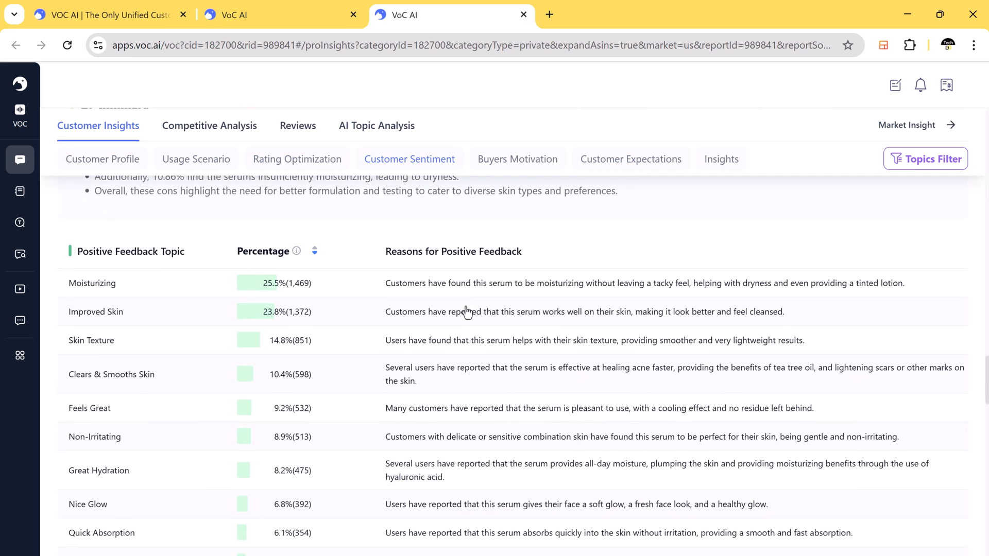
mouse_move(139, 291)
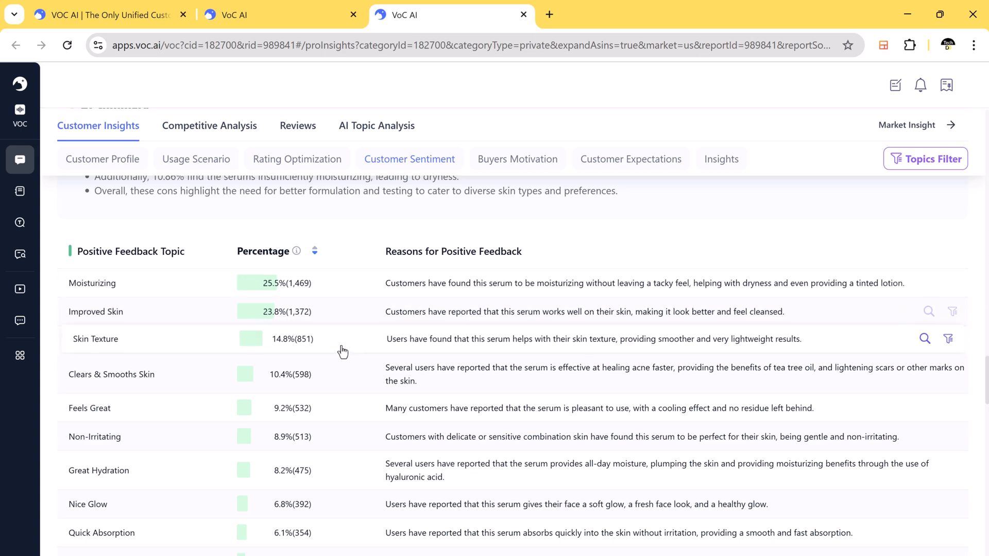
click(102, 159)
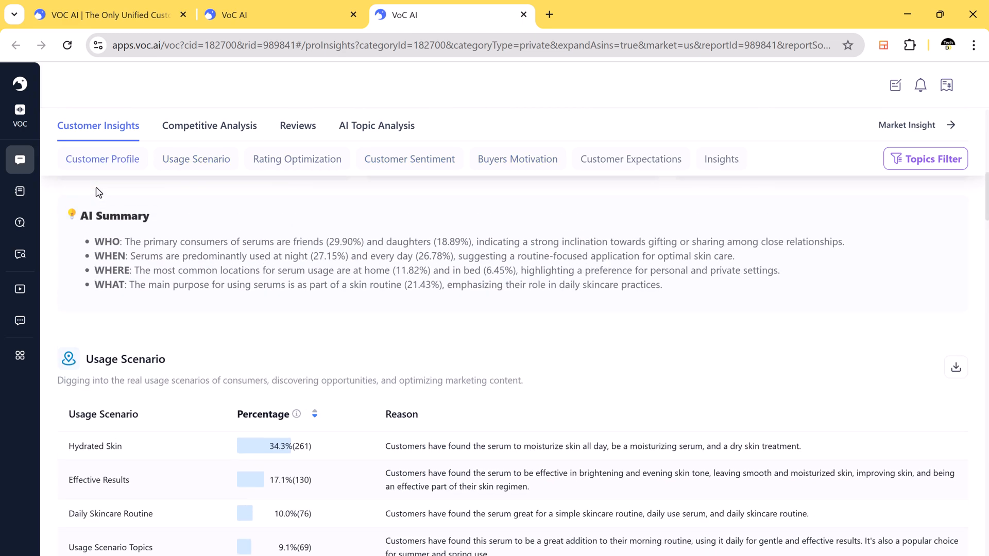
- Compare the three serums on price, ratings and buyers in the competitive analysis
click(209, 125)
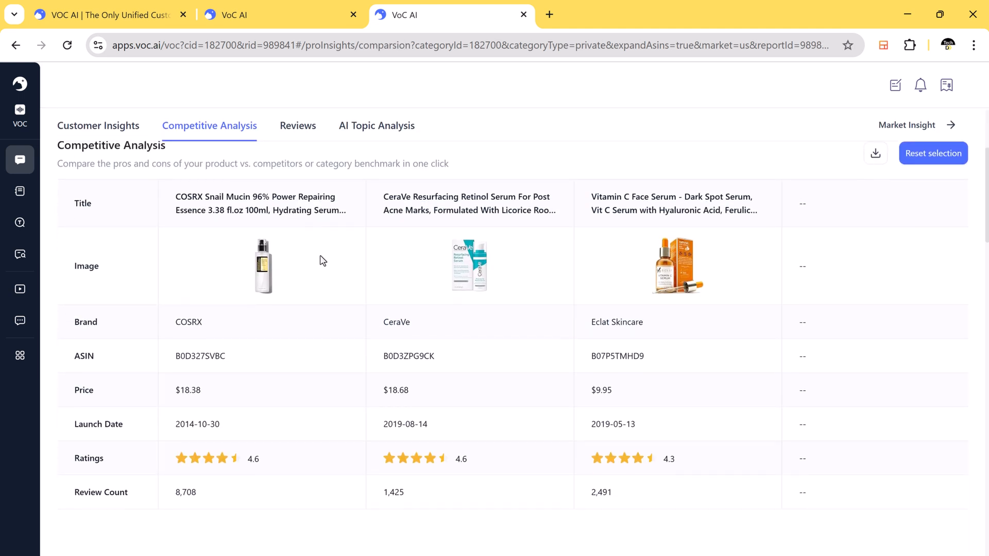
mouse_move(211, 333)
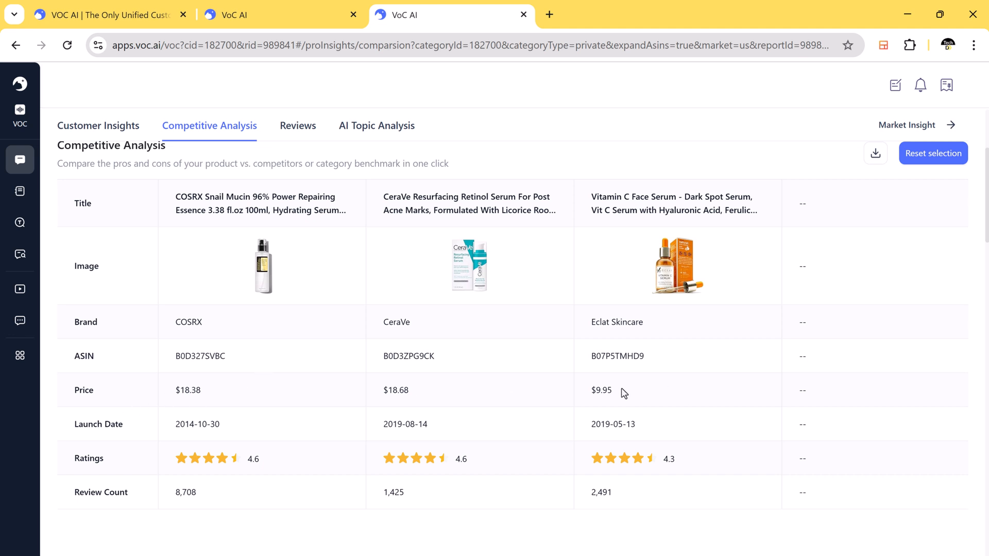
mouse_move(633, 393)
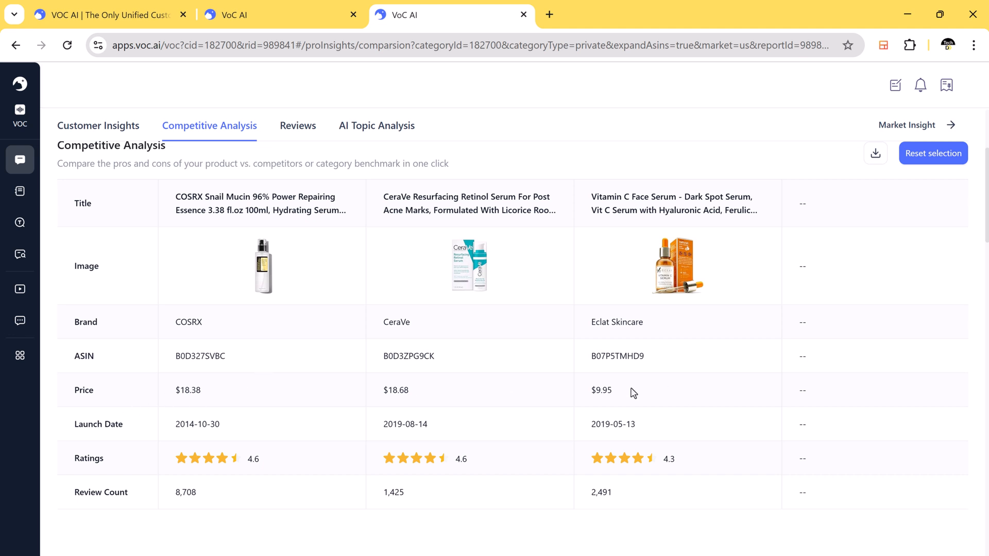
scroll(down, 3)
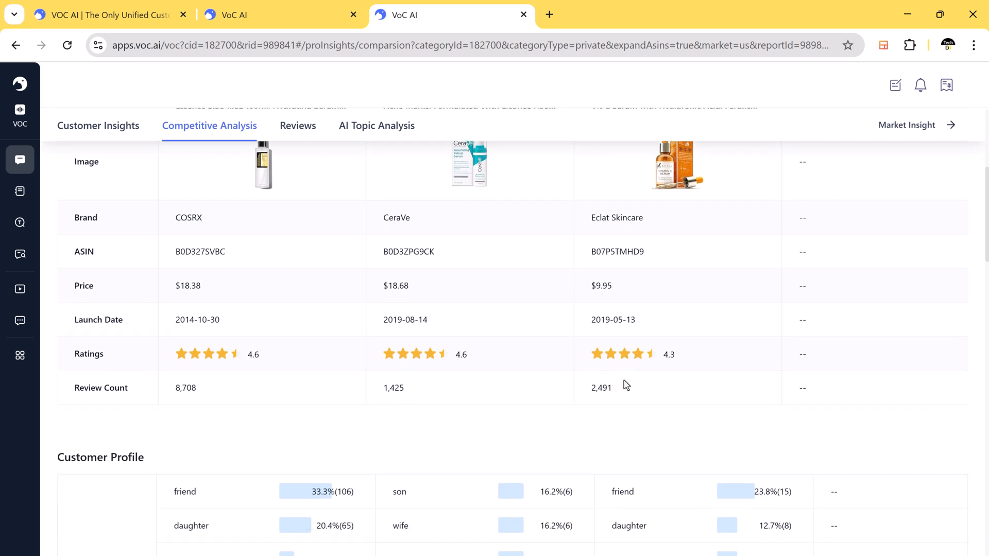
scroll(down, 3)
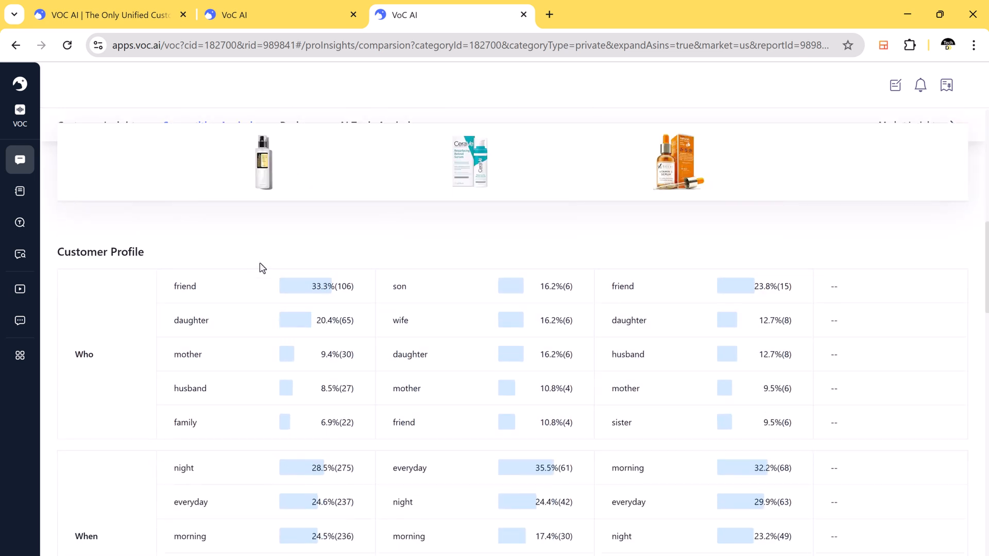
scroll(down, 3)
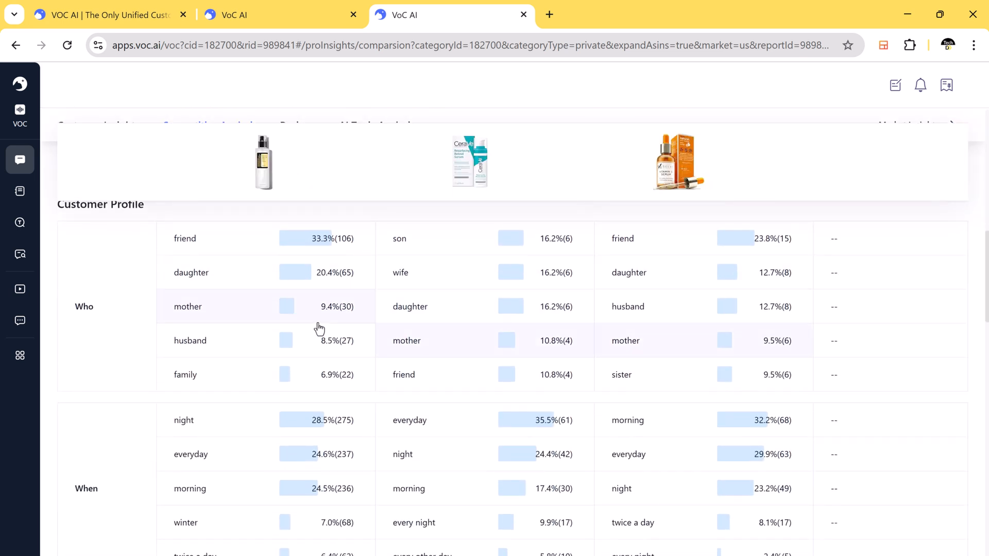
scroll(down, 3)
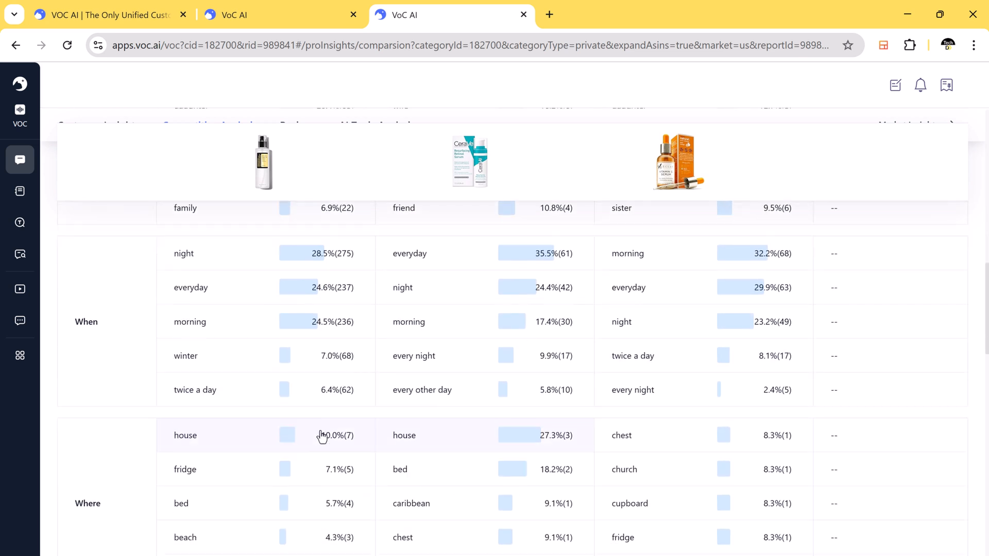
mouse_move(443, 272)
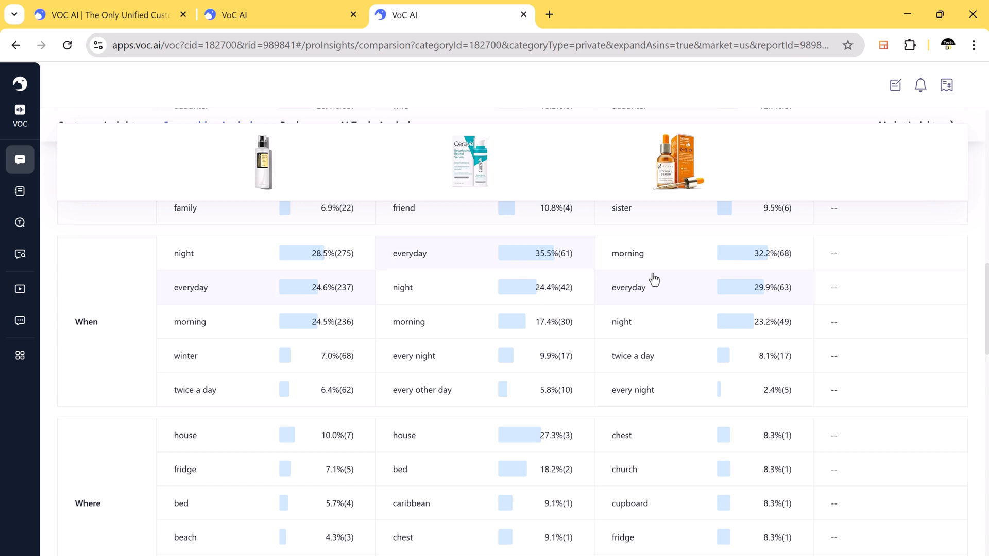
mouse_move(654, 305)
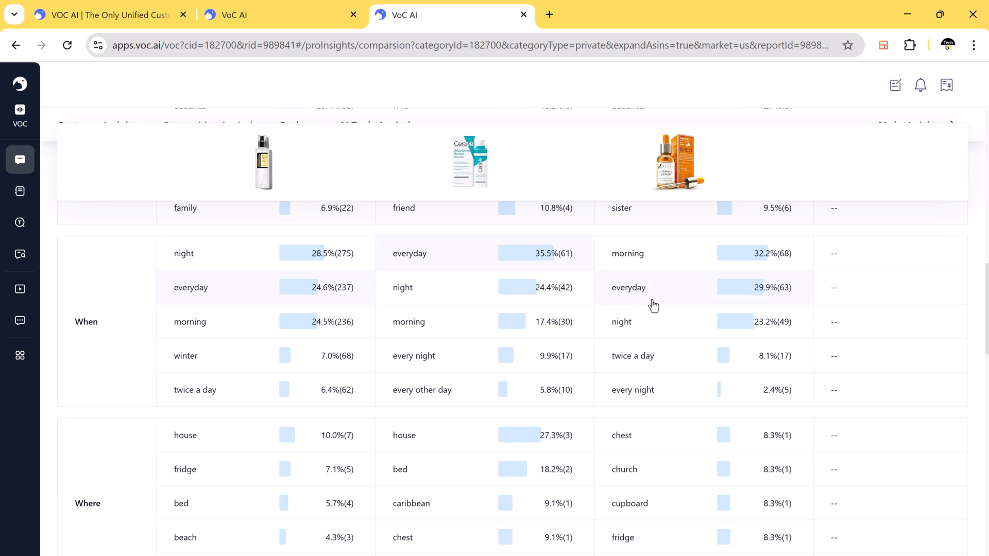
- Continue through the serums' sentiment comparison down to the Market Insight entry
scroll(down, 3)
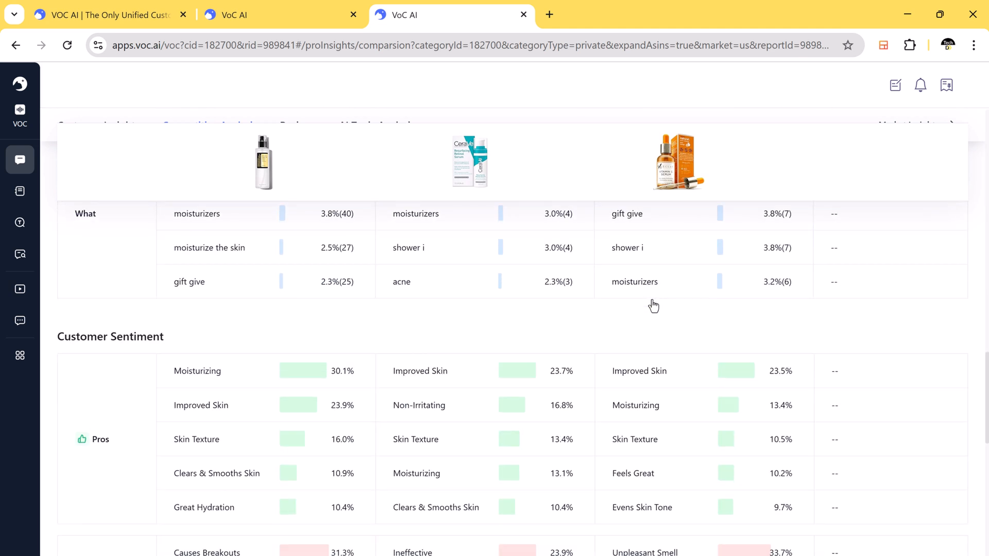
scroll(down, 3)
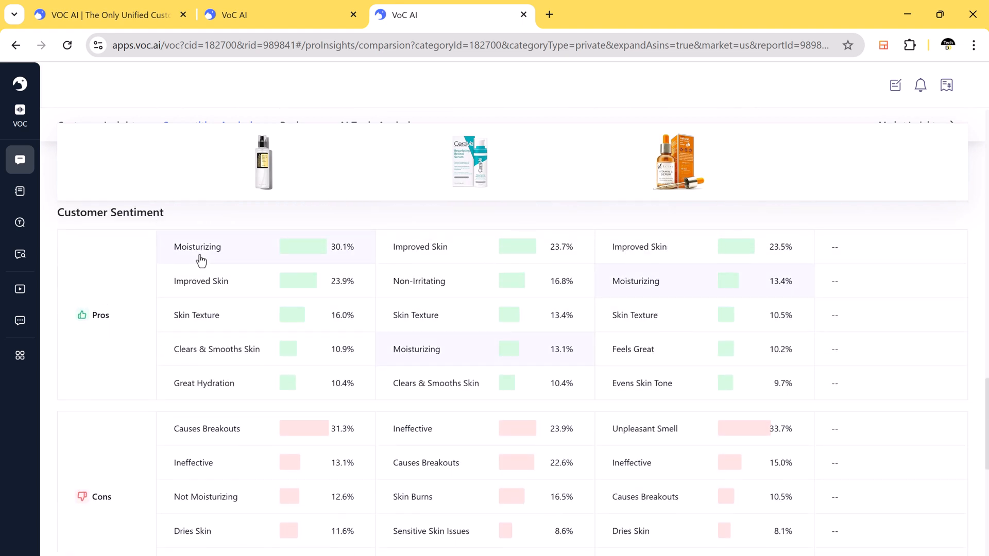
scroll(down, 3)
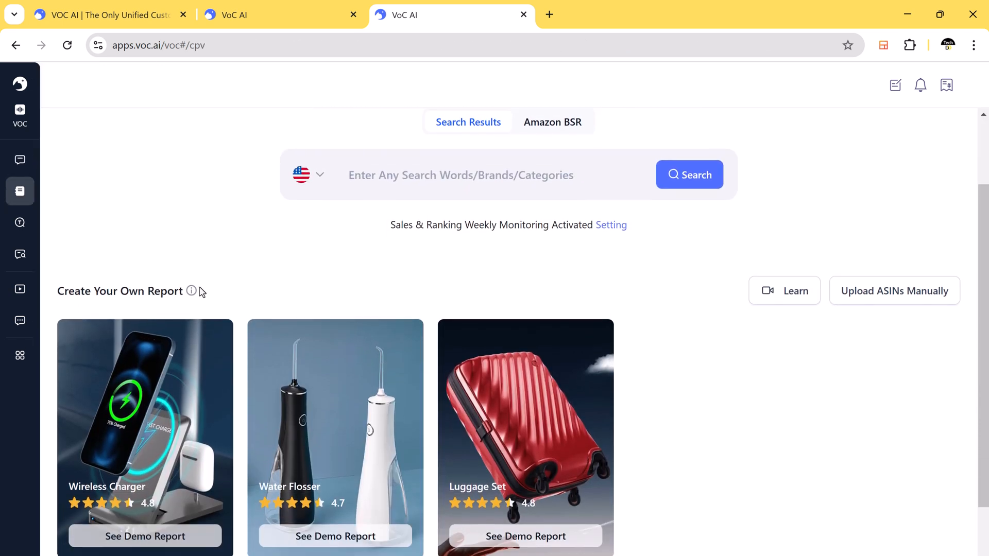
scroll(down, 3)
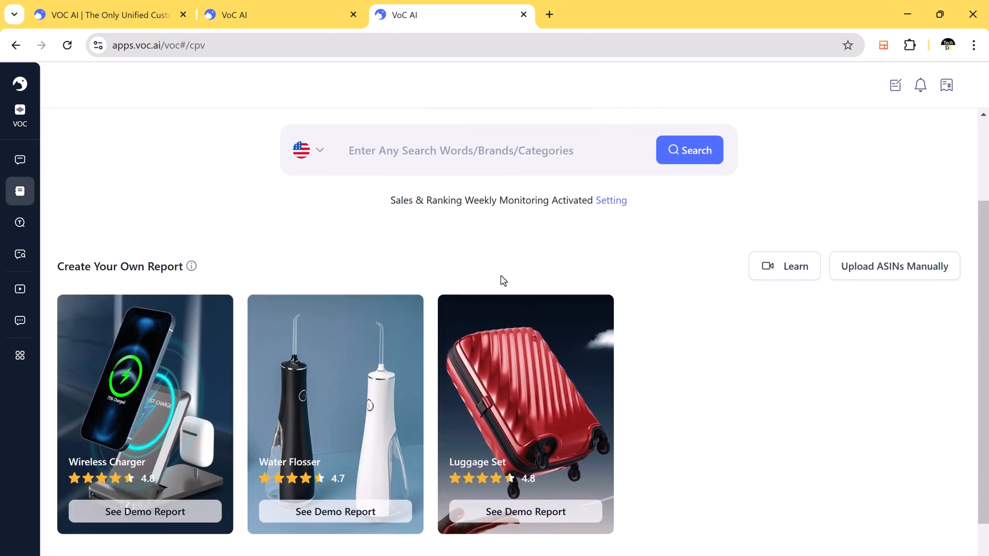
mouse_move(500, 286)
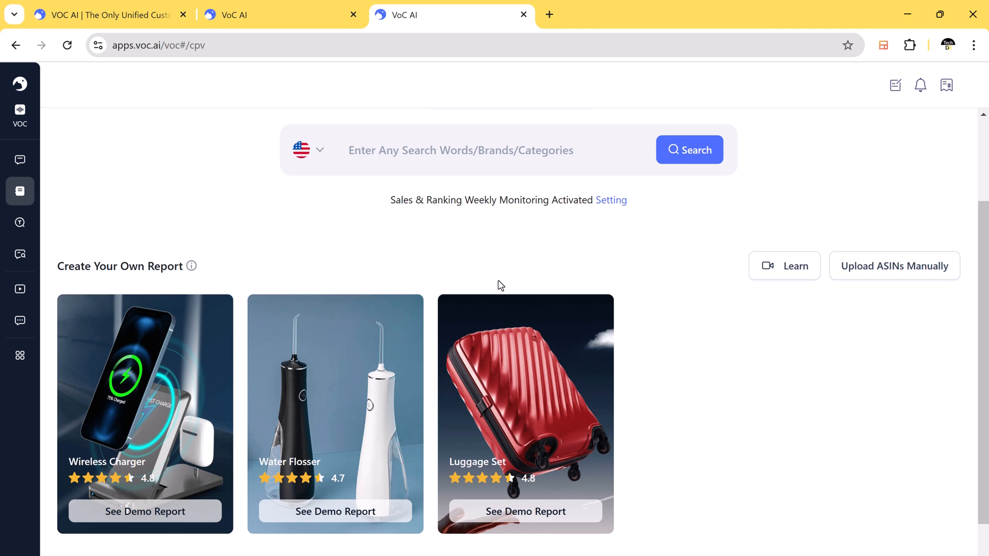
scroll(down, 3)
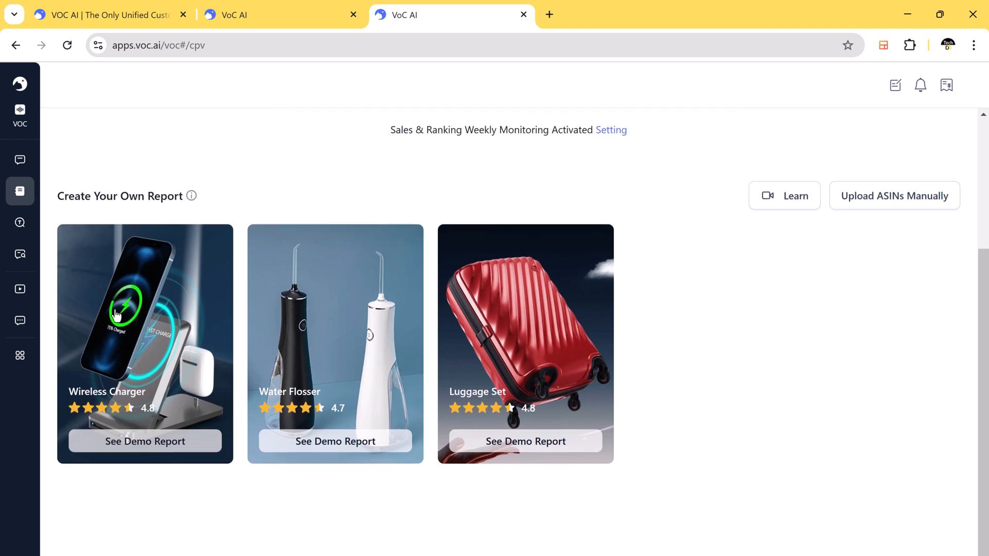
- Load the Wireless Charger demo report and switch to its Market Analysis view
click(144, 440)
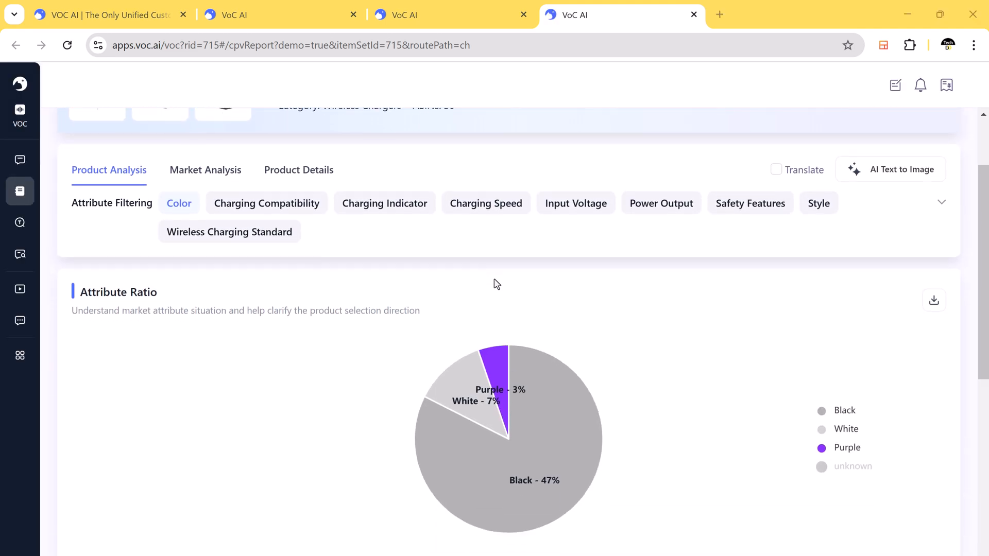
scroll(down, 3)
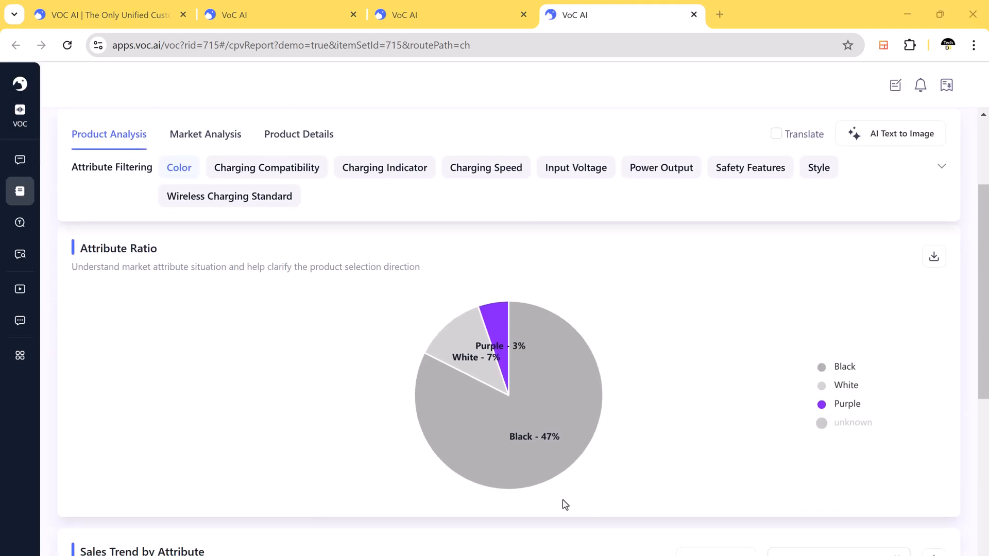
click(205, 134)
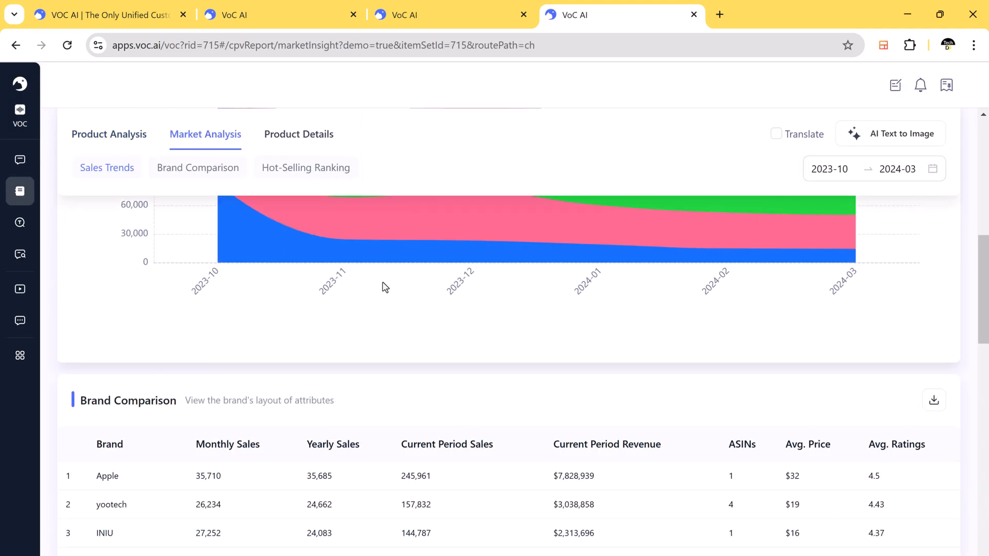
- Review the colour ratio, brand comparison and hot-selling ranking down to product attribute details
scroll(down, 3)
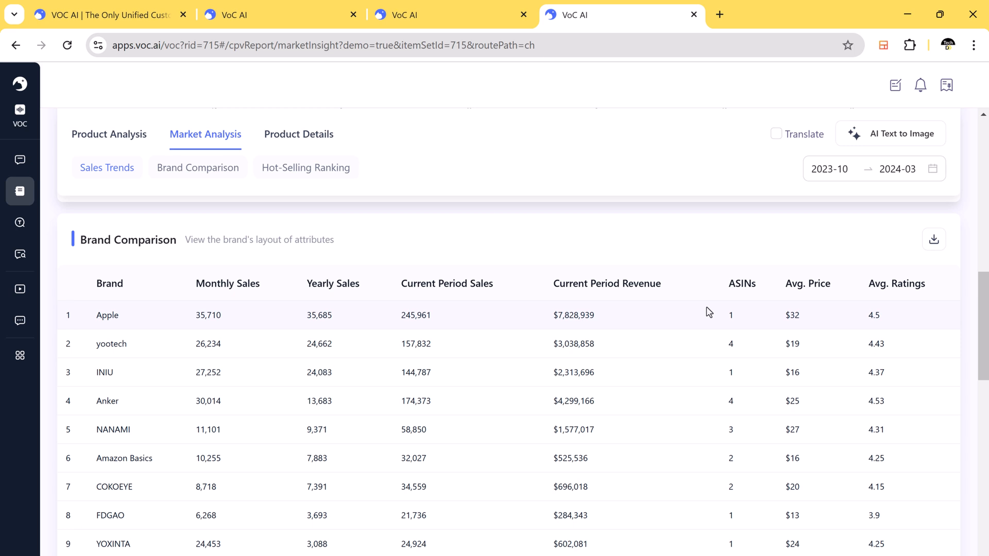
scroll(down, 3)
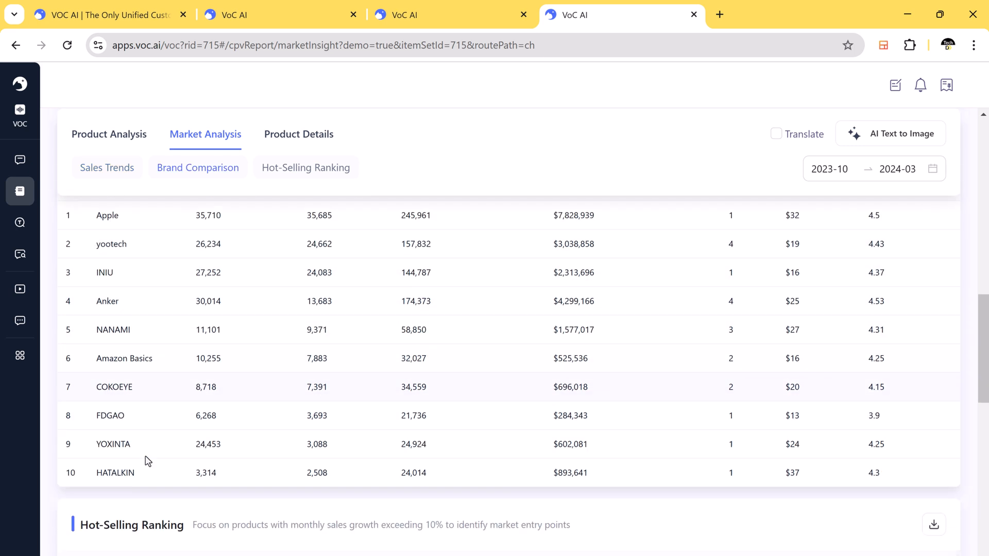
scroll(down, 3)
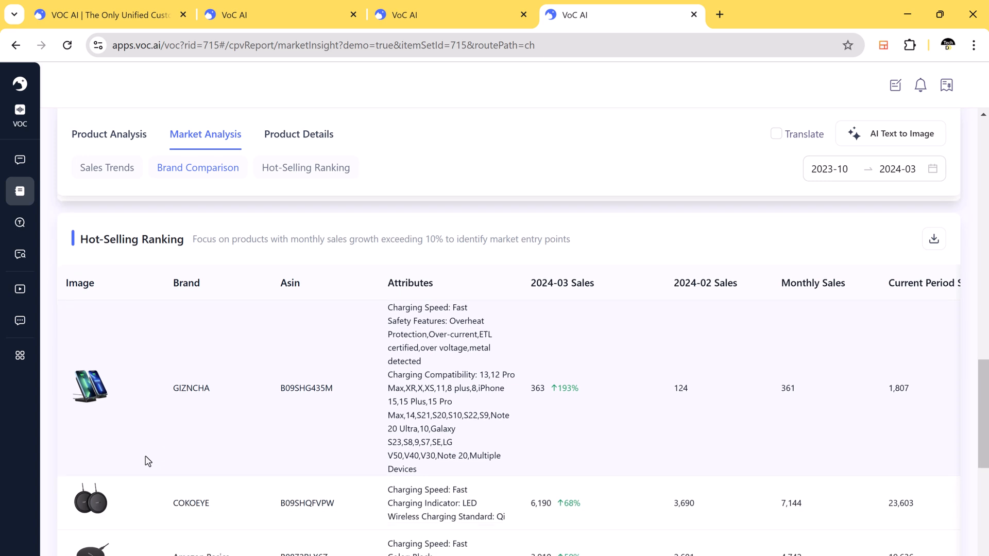
scroll(down, 3)
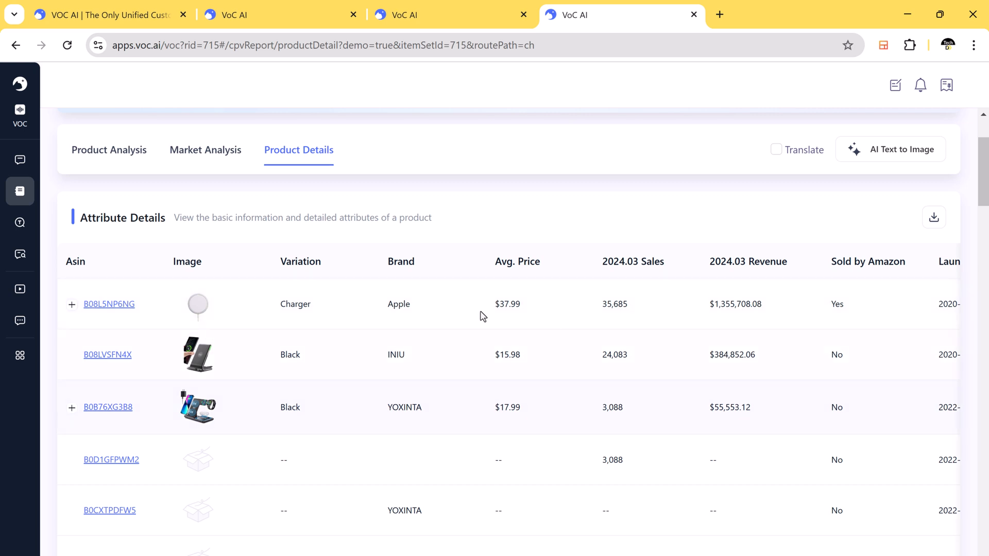
- Search 'face serum' in keyword analysis and start a new US keyword report, shown as analyzing
click(21, 223)
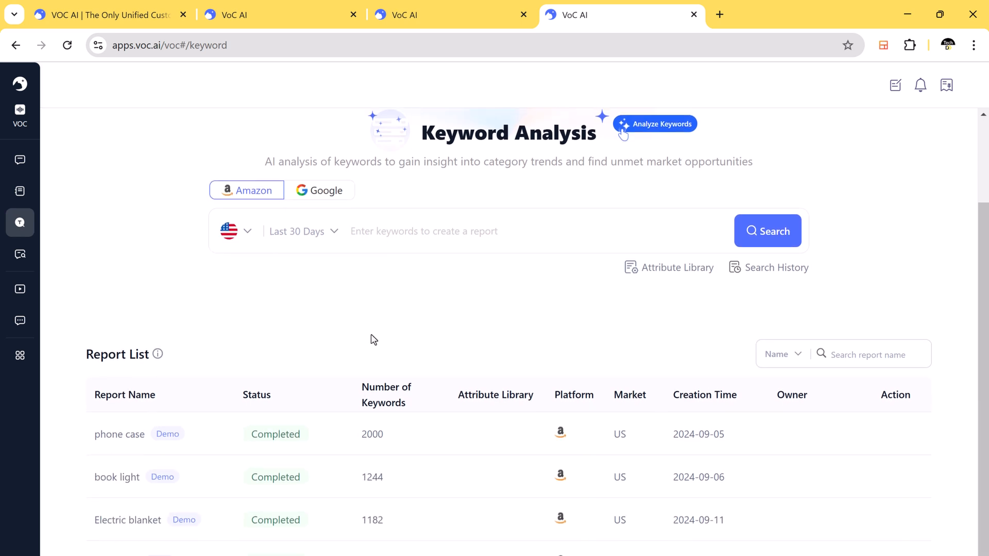
text(face serum)
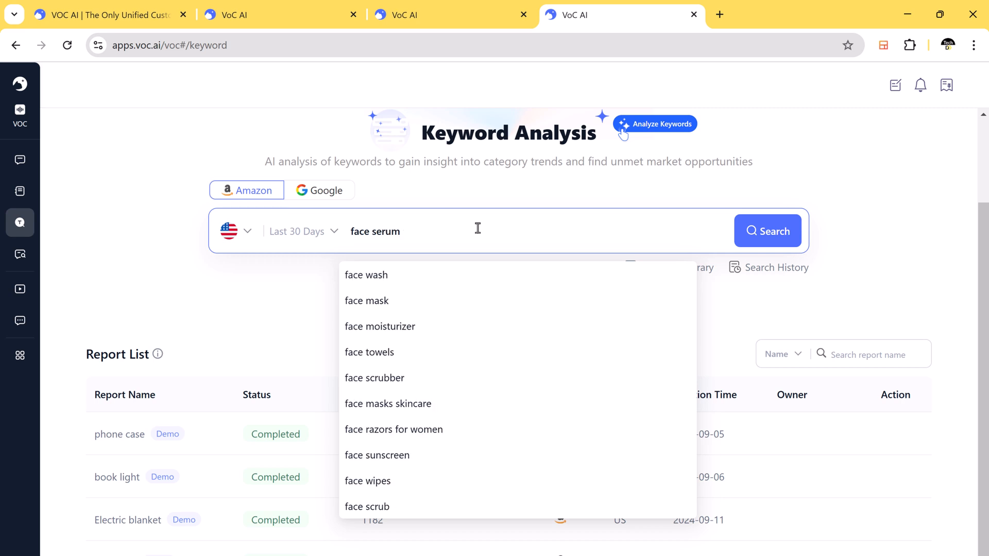
click(766, 231)
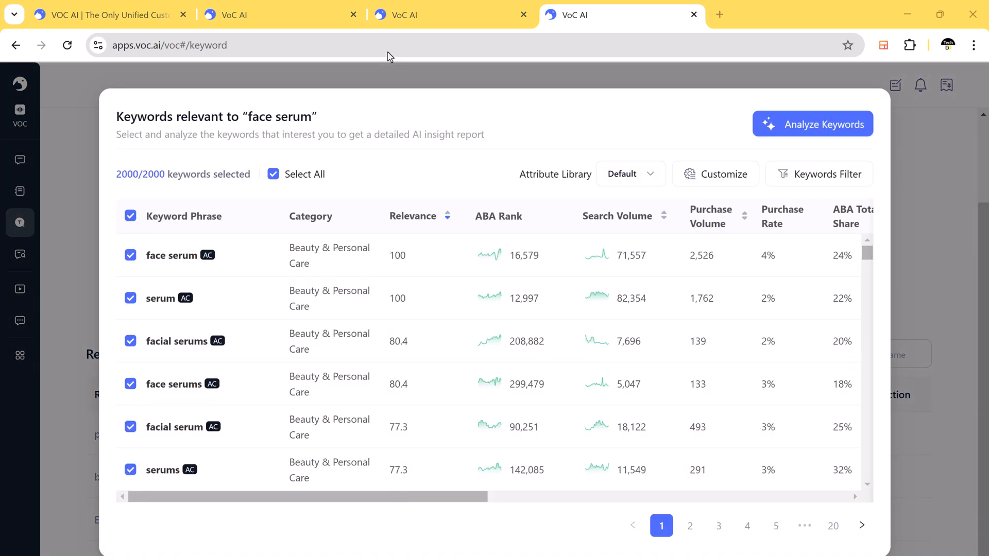
scroll(down, 3)
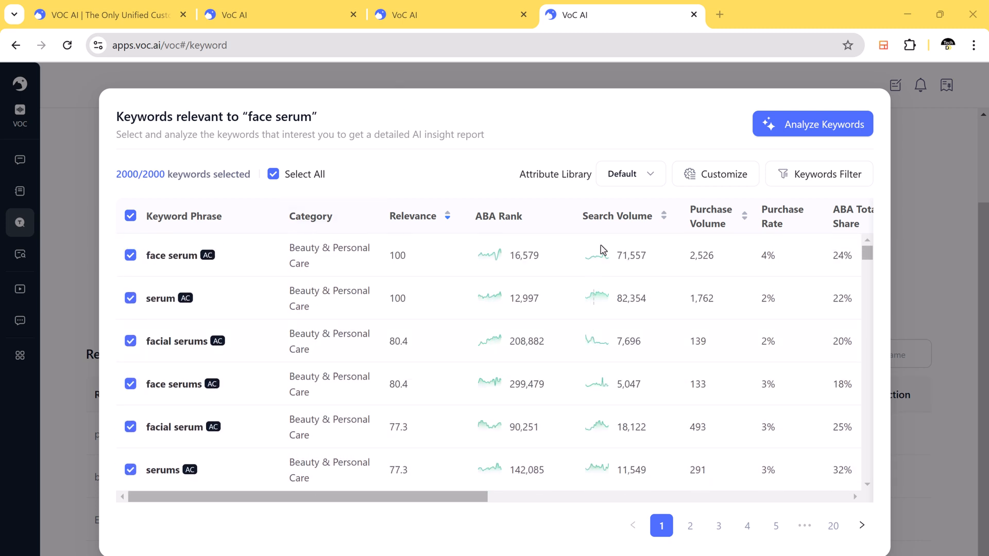
scroll(right, 3)
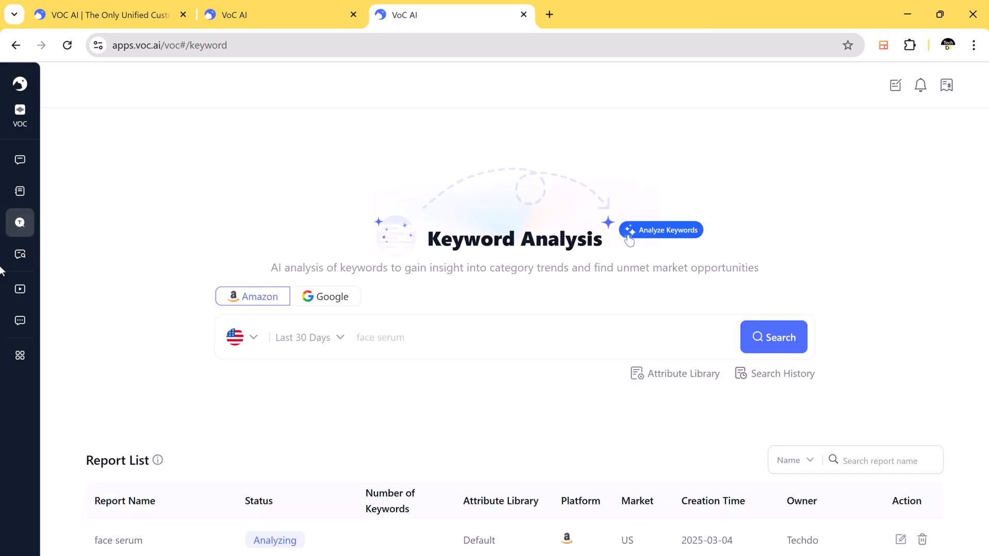
- Visit the Neg-Review Detector with its marketplace choice, then reach the Social Listening demo reports page
click(78, 254)
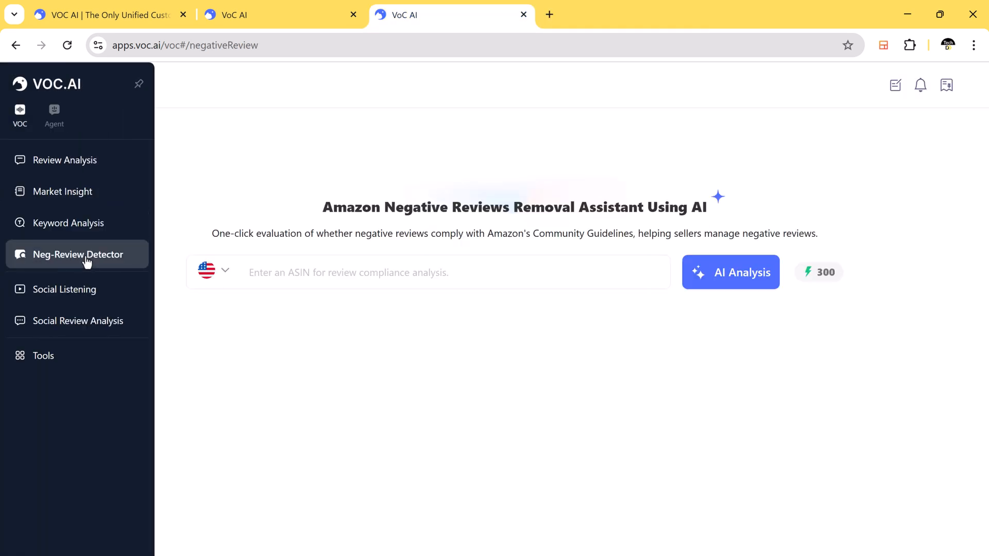
click(139, 83)
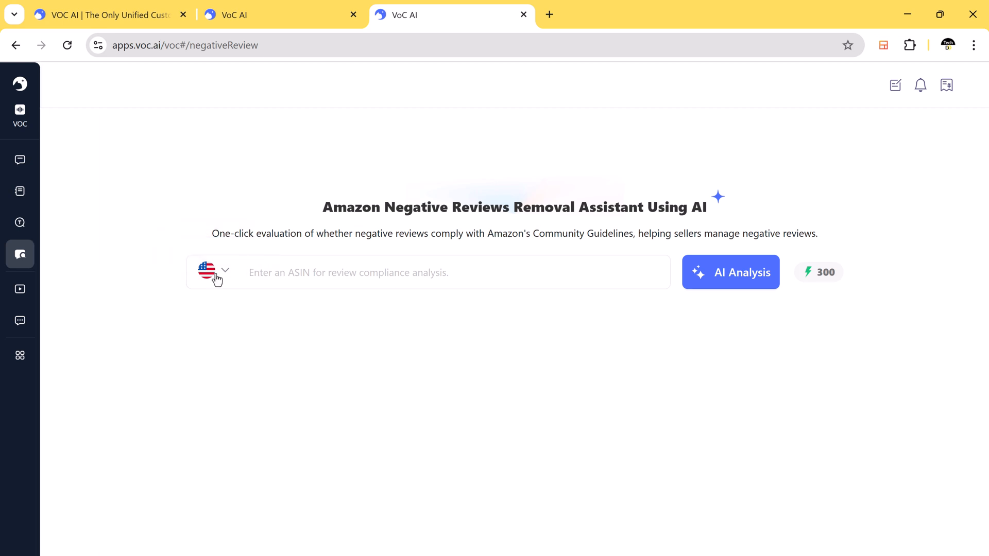
mouse_move(397, 291)
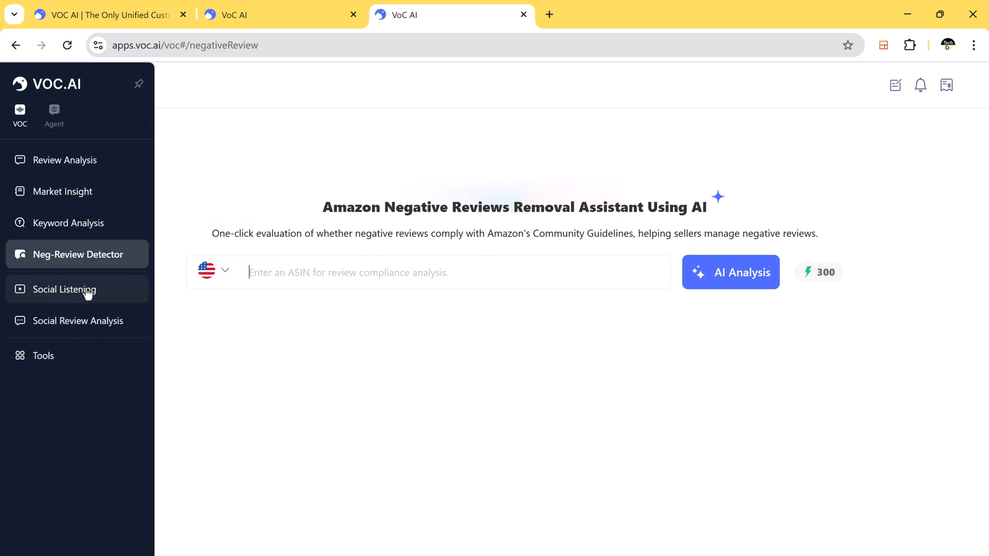
click(79, 320)
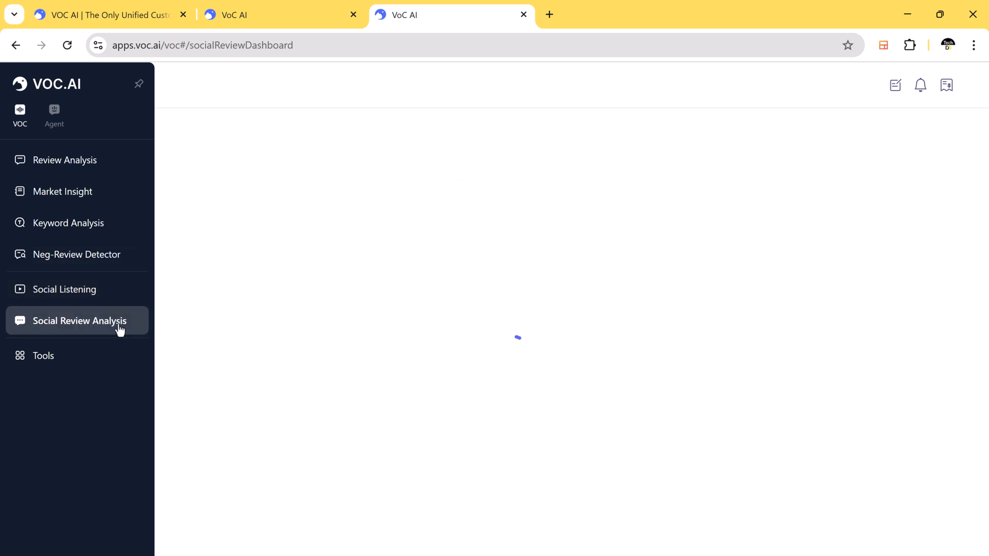
click(64, 289)
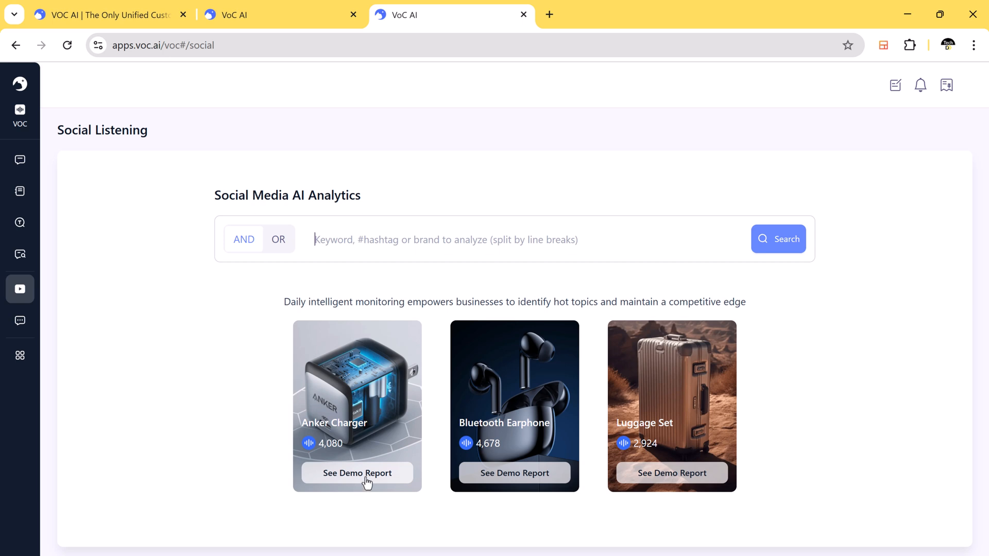
- View the Anker Charger demo report's topics, trends, influencers and country mentions map
click(357, 472)
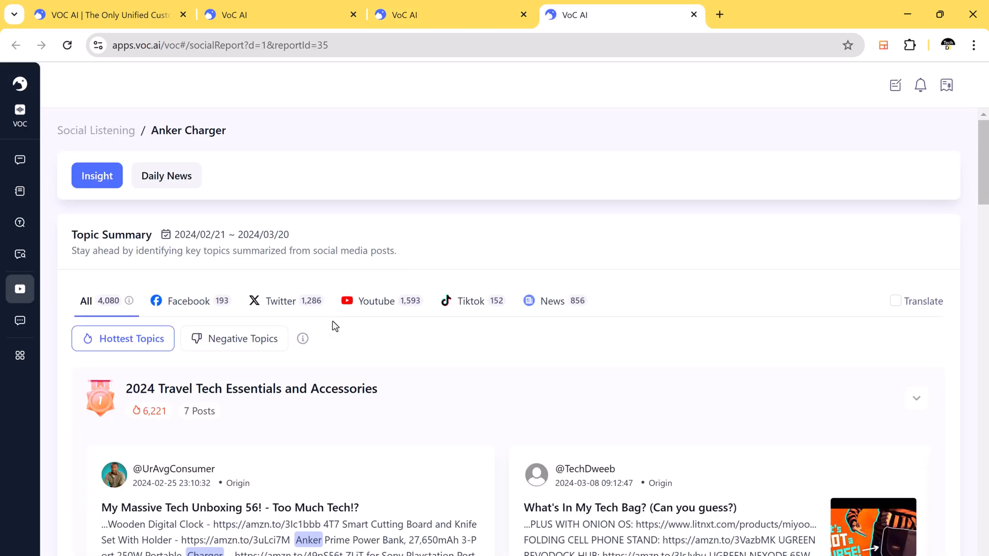
scroll(down, 3)
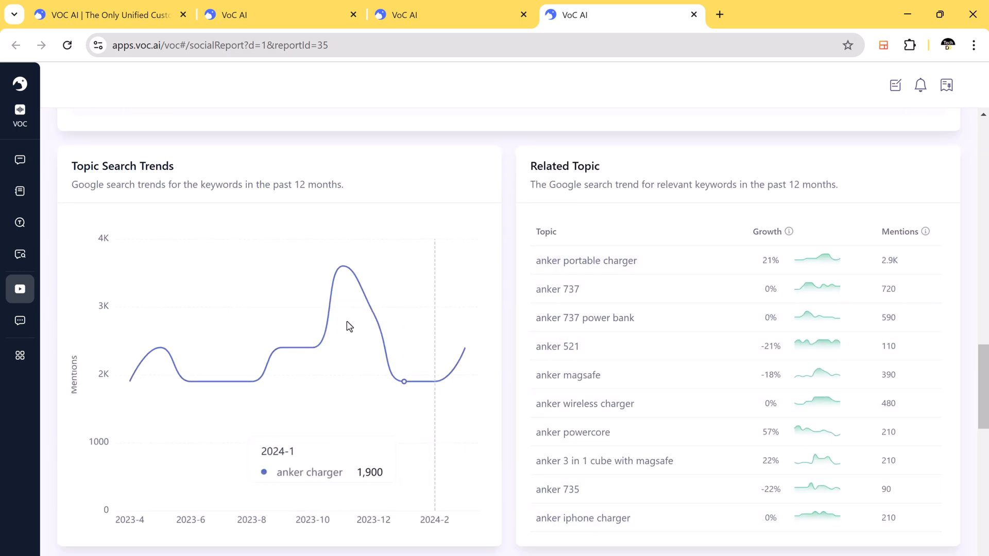
scroll(up, 3)
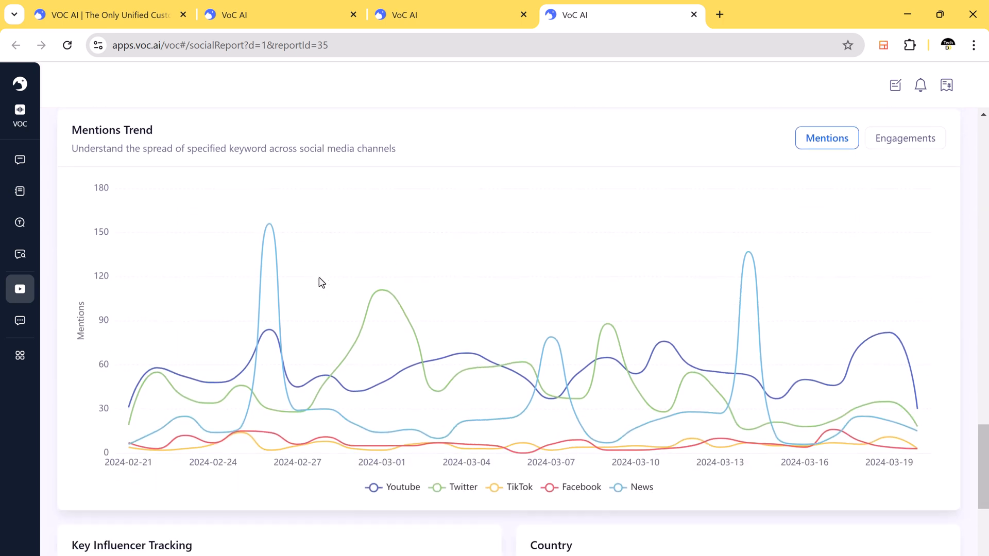
scroll(down, 3)
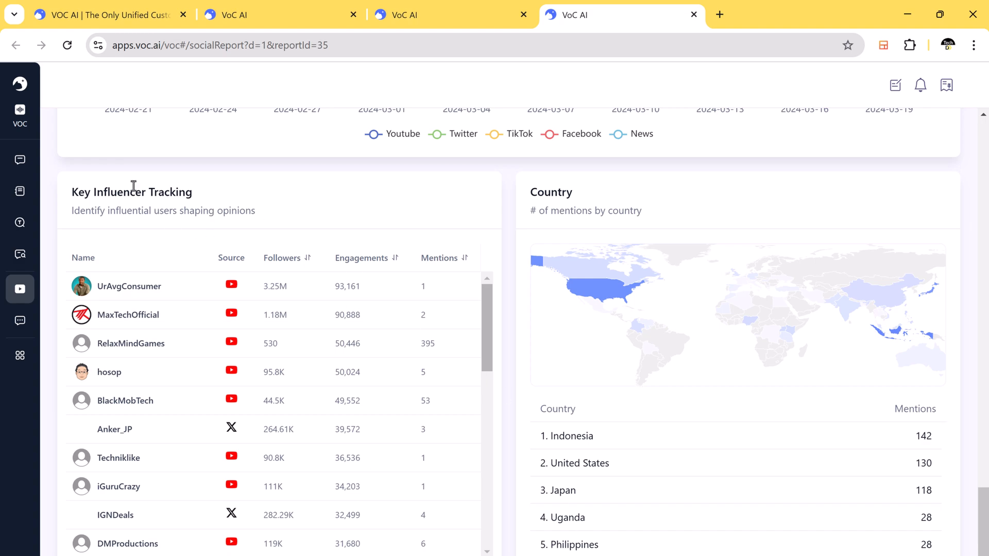
scroll(up, 3)
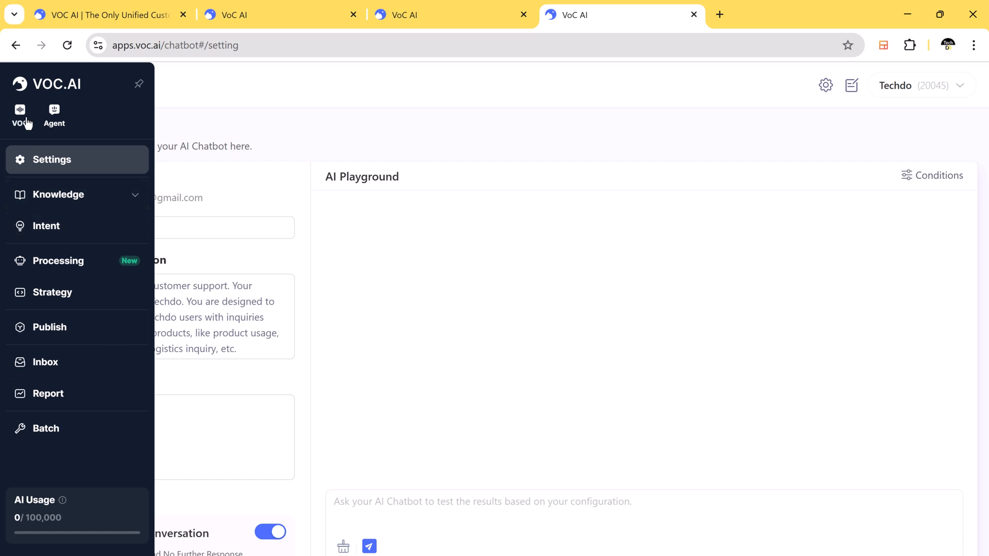
click(20, 113)
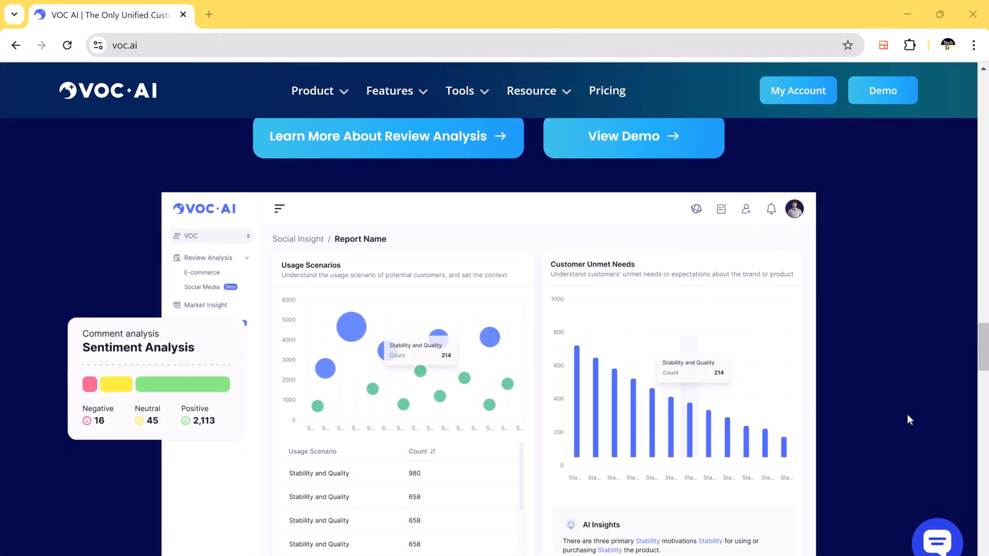
mouse_move(38, 270)
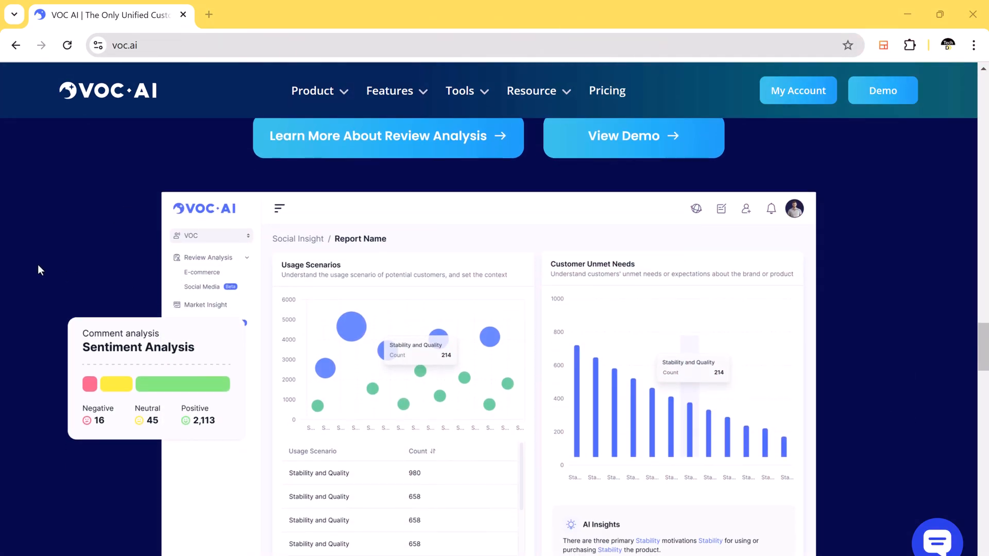
mouse_move(481, 229)
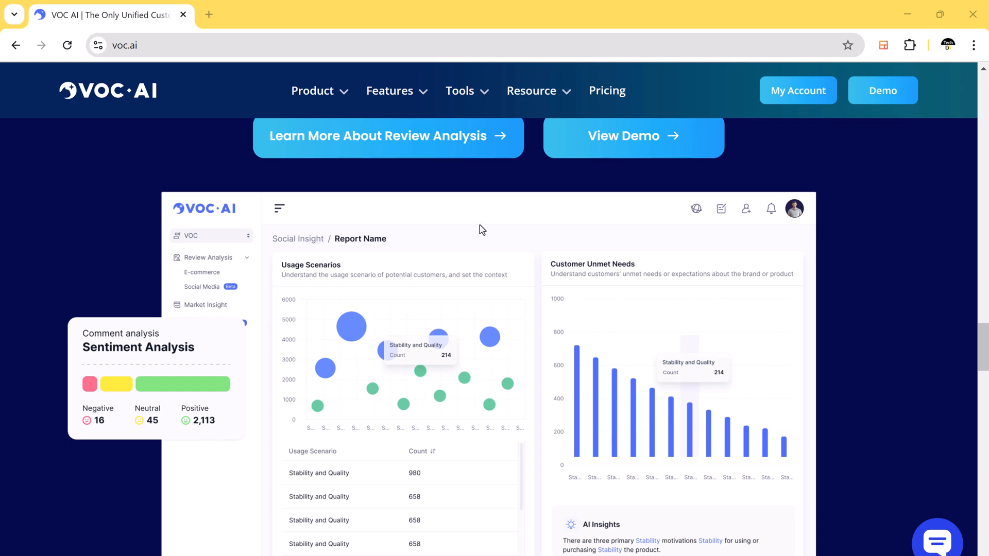
- Scroll the voc.ai homepage past its feature cards and testimonial, then back to the headline
scroll(down, 3)
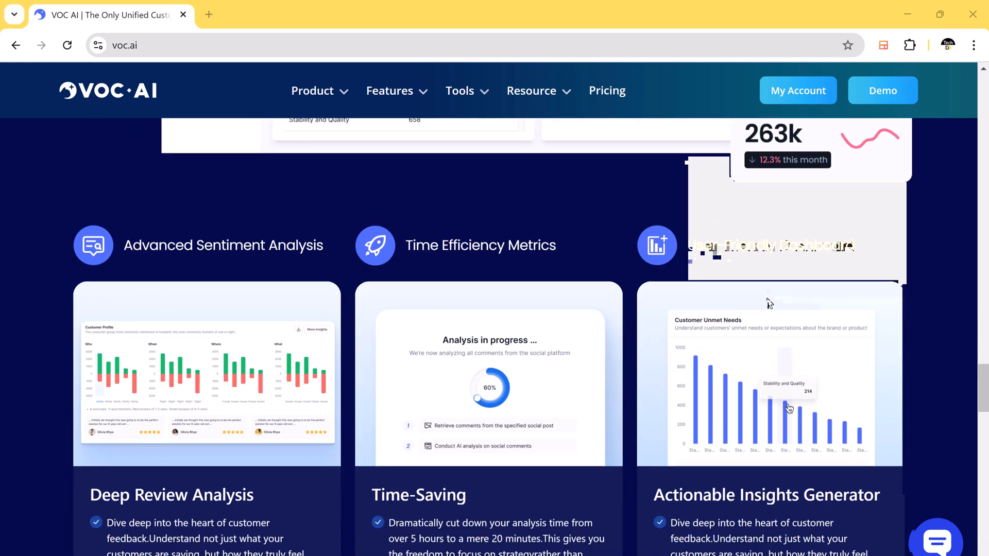
scroll(down, 3)
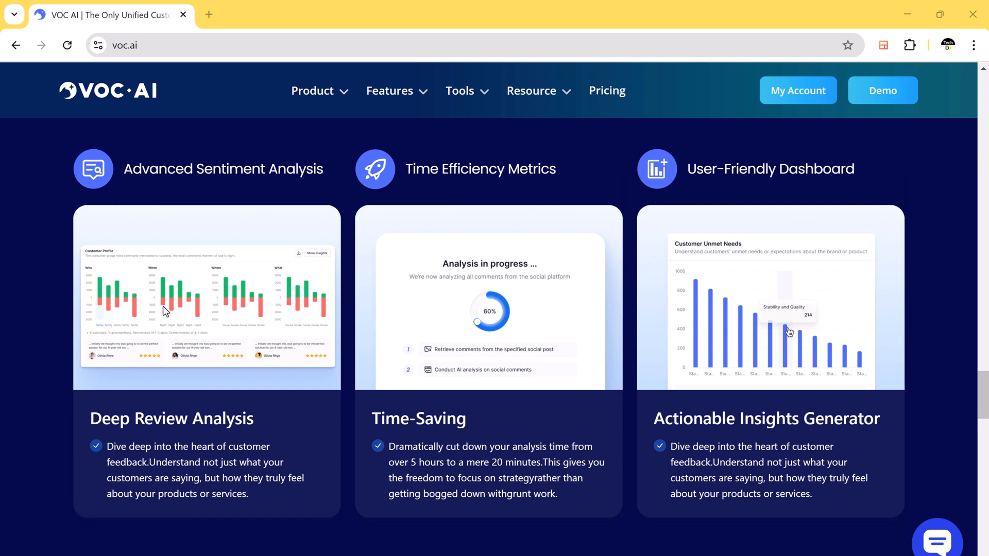
mouse_move(823, 389)
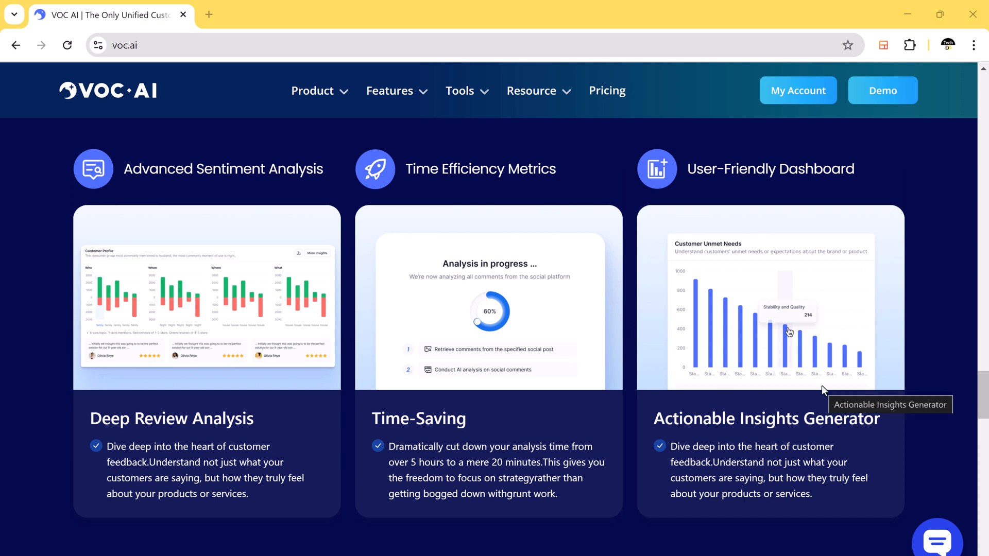
scroll(down, 3)
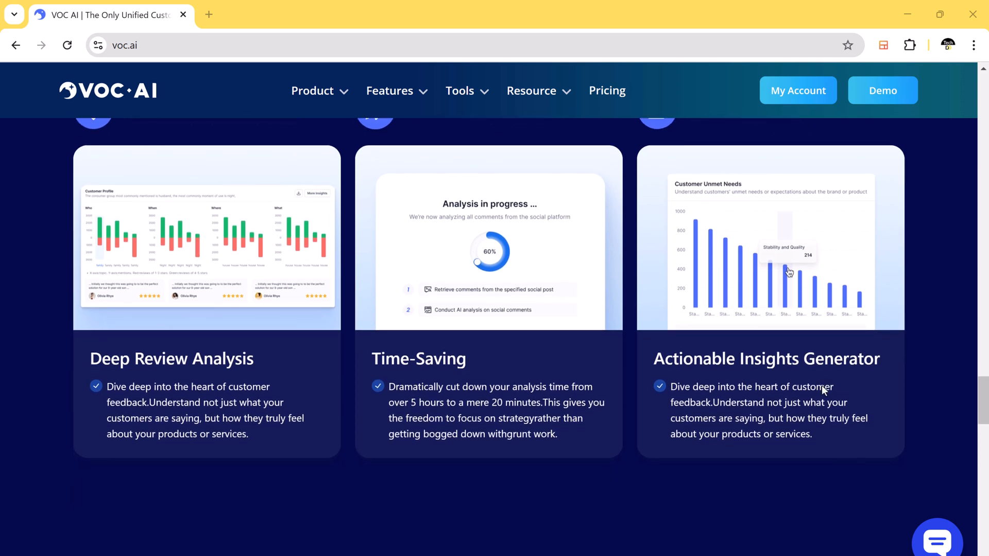
scroll(down, 3)
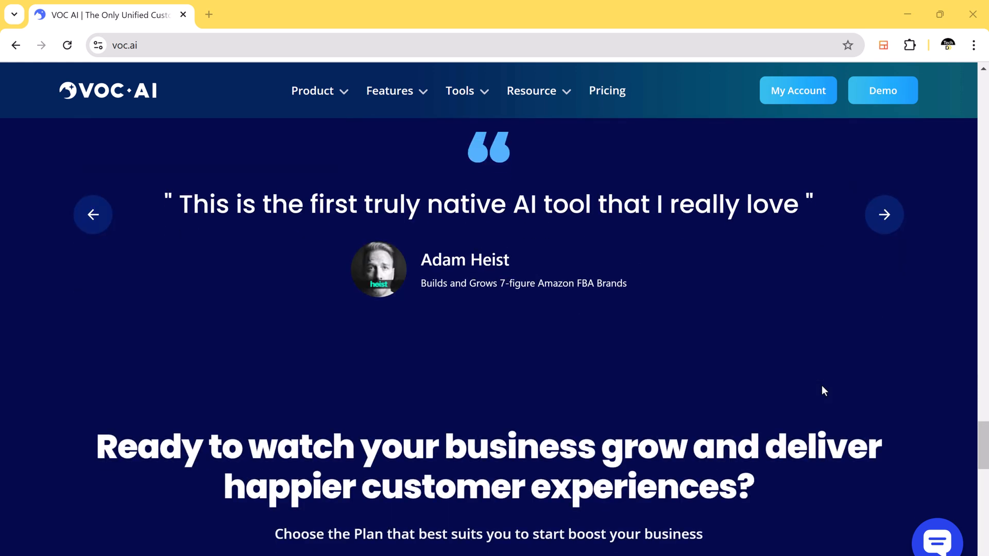
scroll(down, 3)
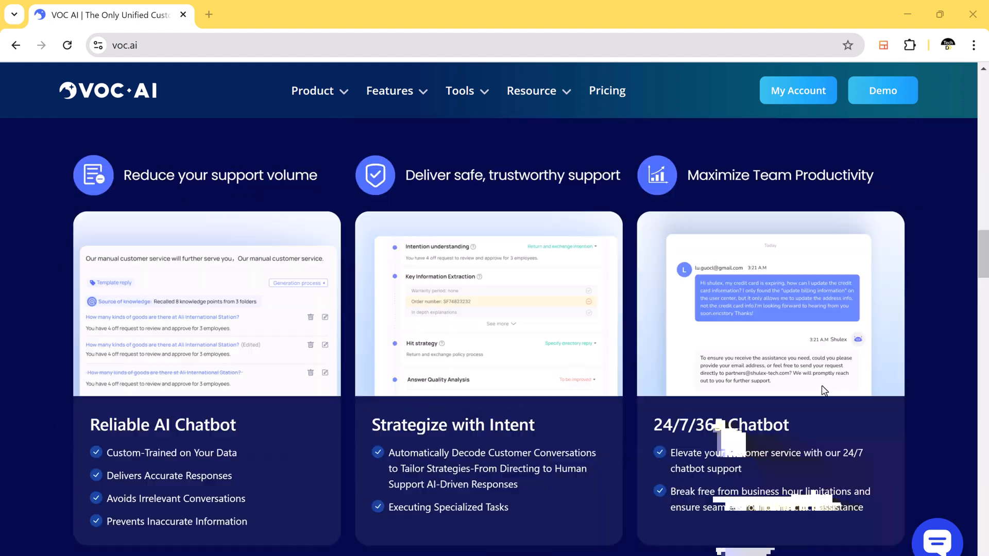
scroll(up, 3)
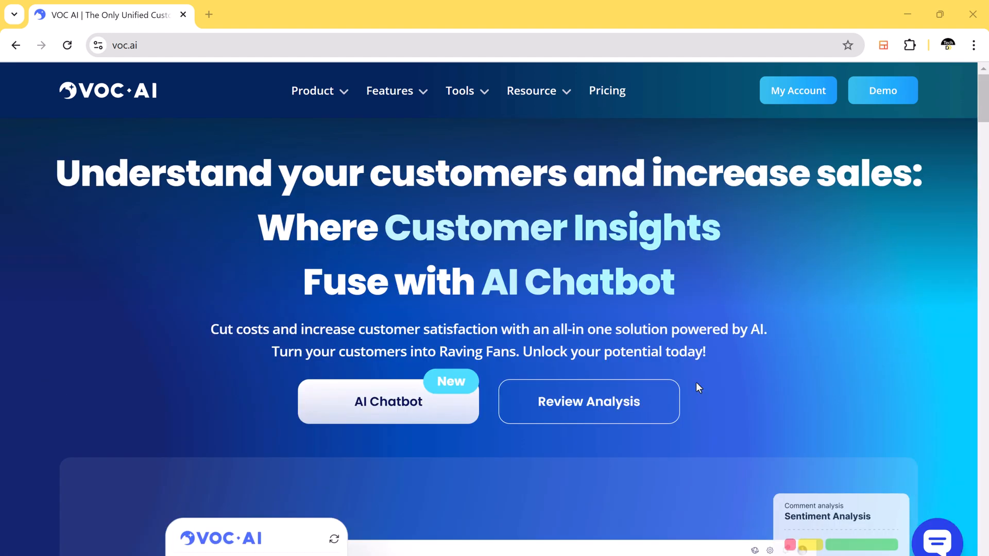